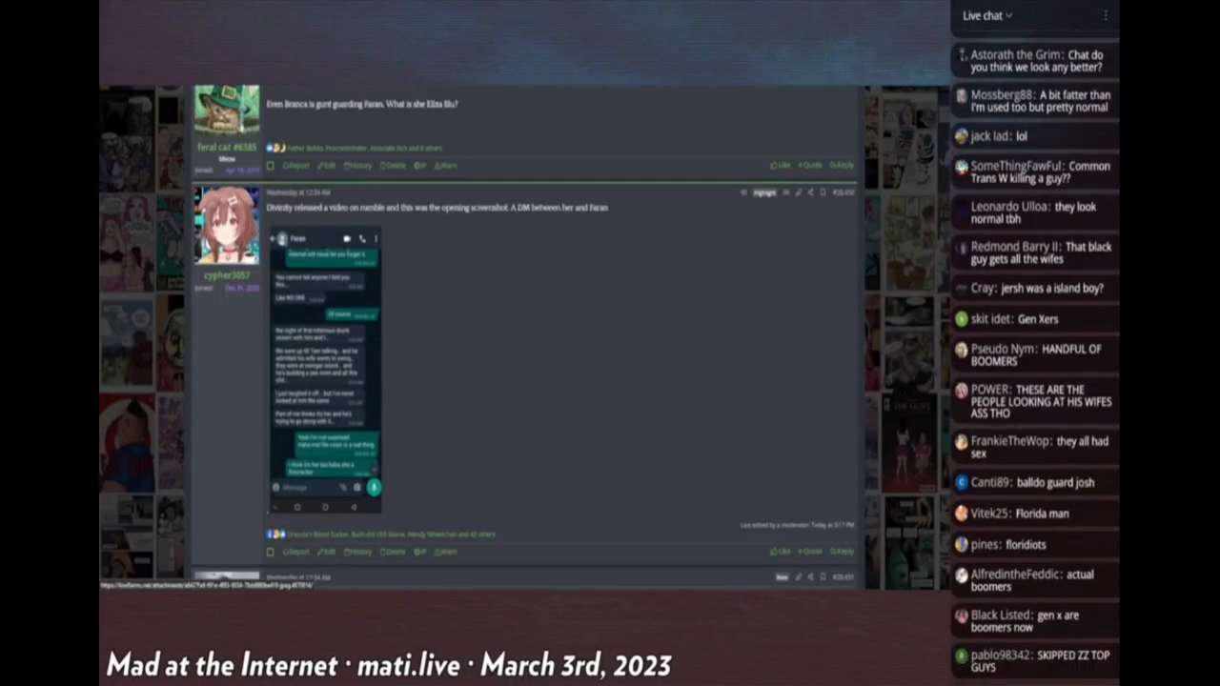
{"action": "scroll", "scroll_direction": "down", "scroll_amount": 3}
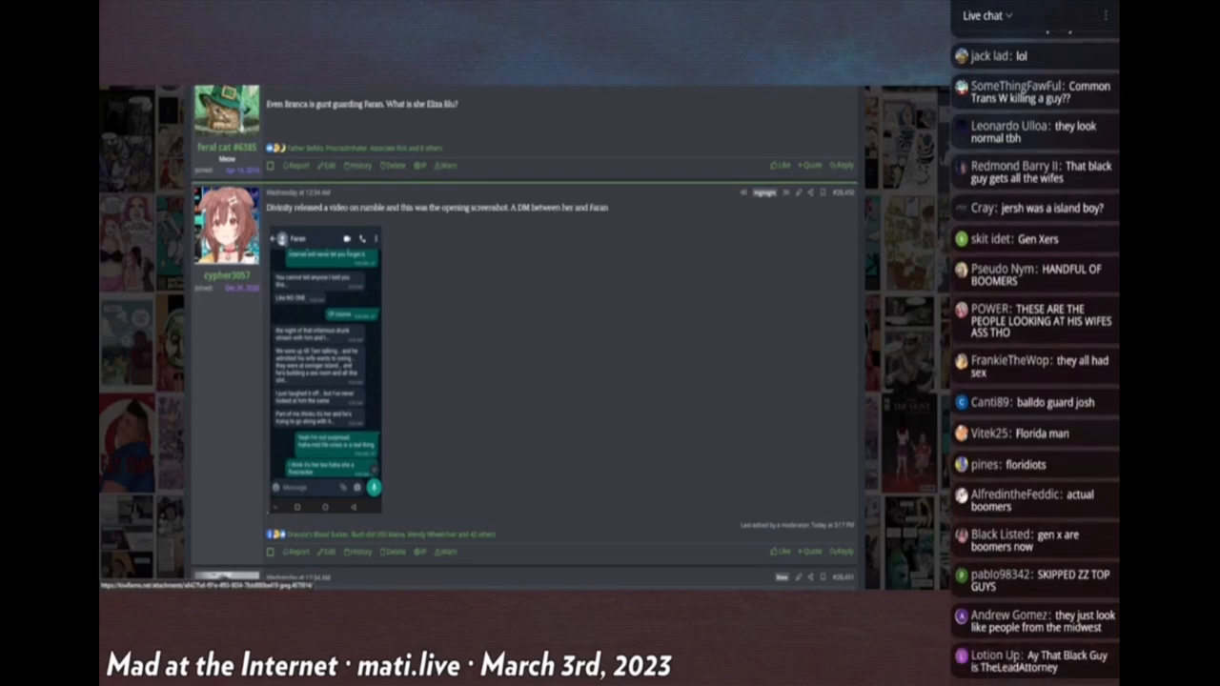
{"action": "scroll", "scroll_direction": "down", "scroll_amount": 3}
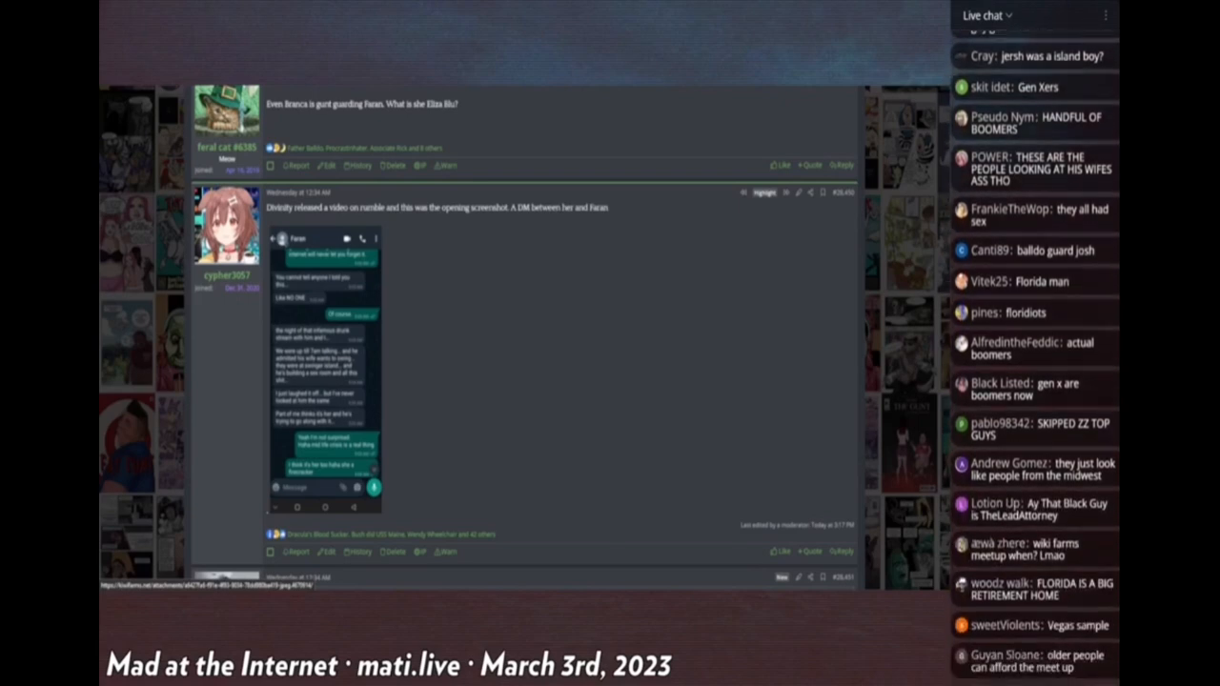
{"action": "scroll", "scroll_direction": "down", "scroll_amount": 3}
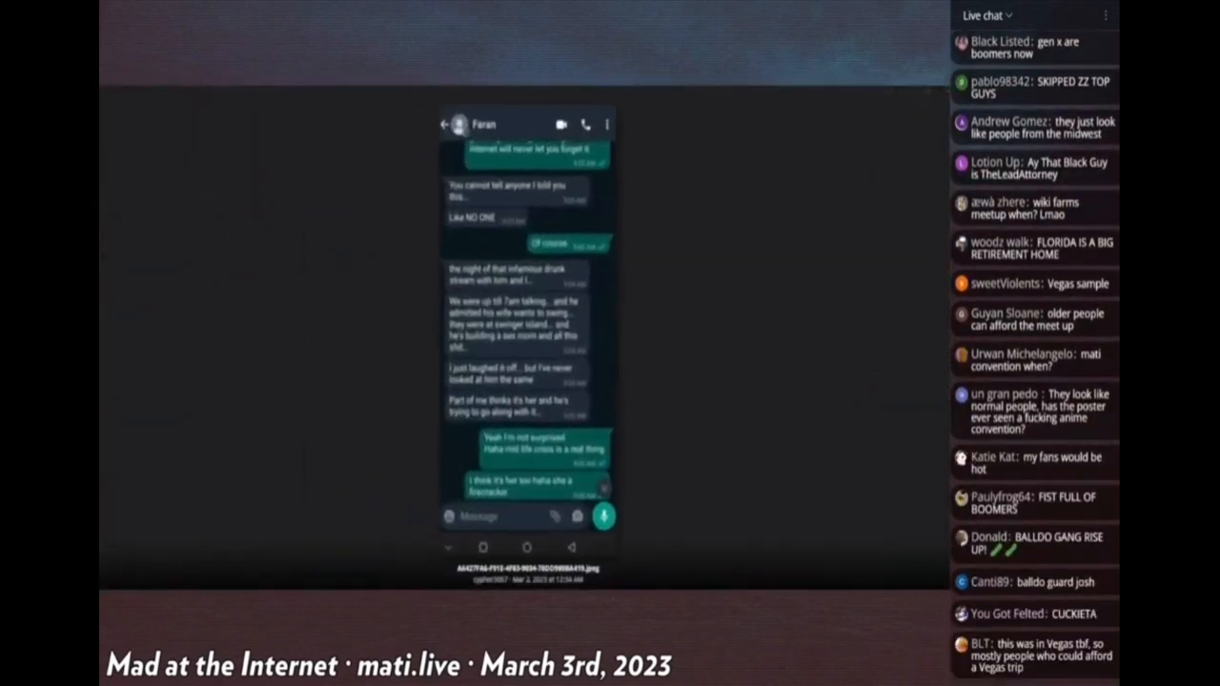
{"action": "scroll", "scroll_direction": "down", "scroll_amount": 3}
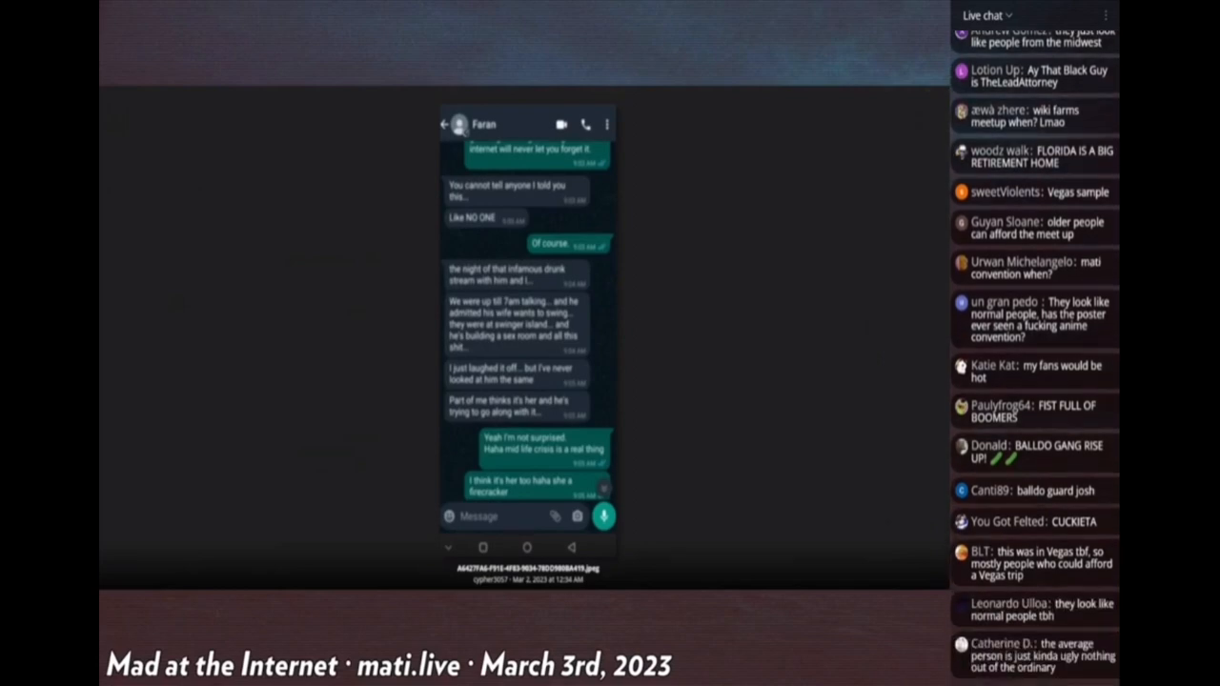
{"action": "scroll", "scroll_direction": "down", "scroll_amount": 3}
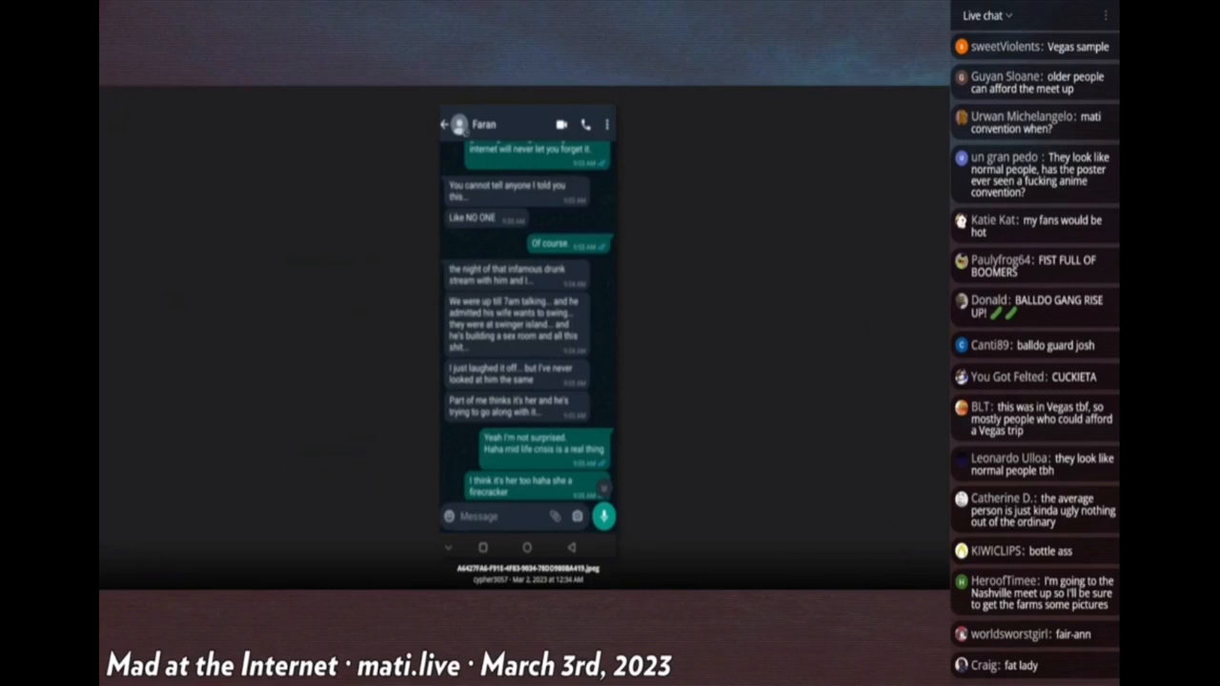
{"action": "scroll", "scroll_direction": "down", "scroll_amount": 3}
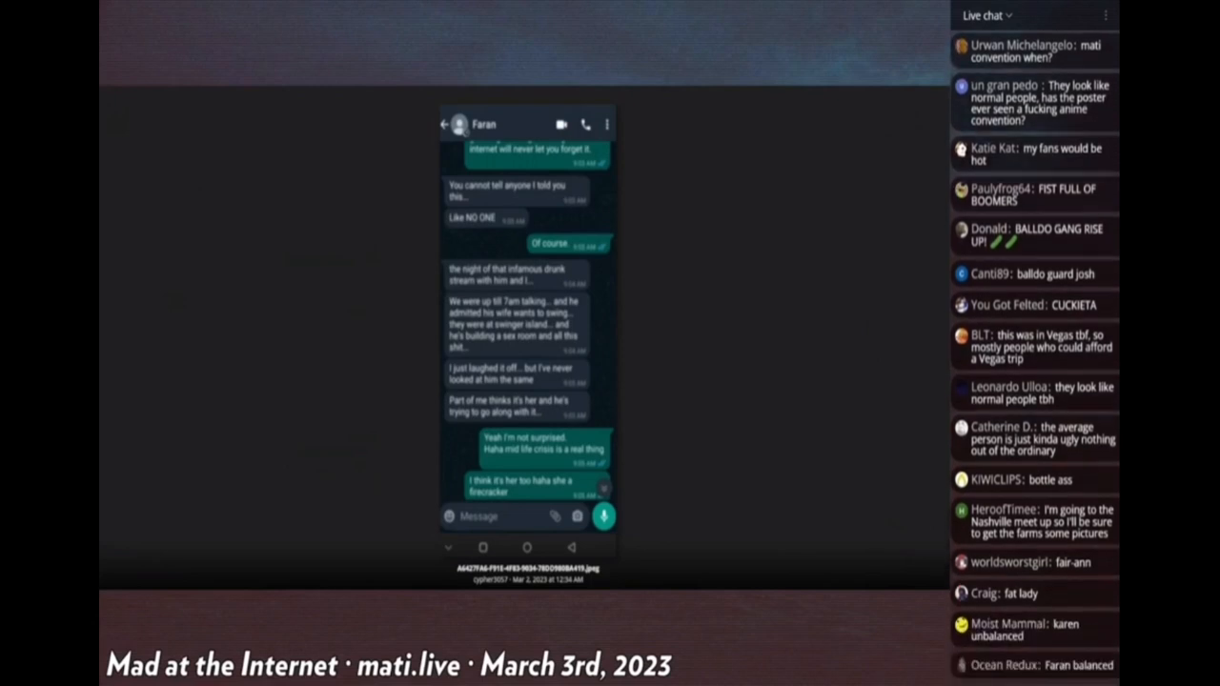
{"action": "scroll", "scroll_direction": "down", "scroll_amount": 3}
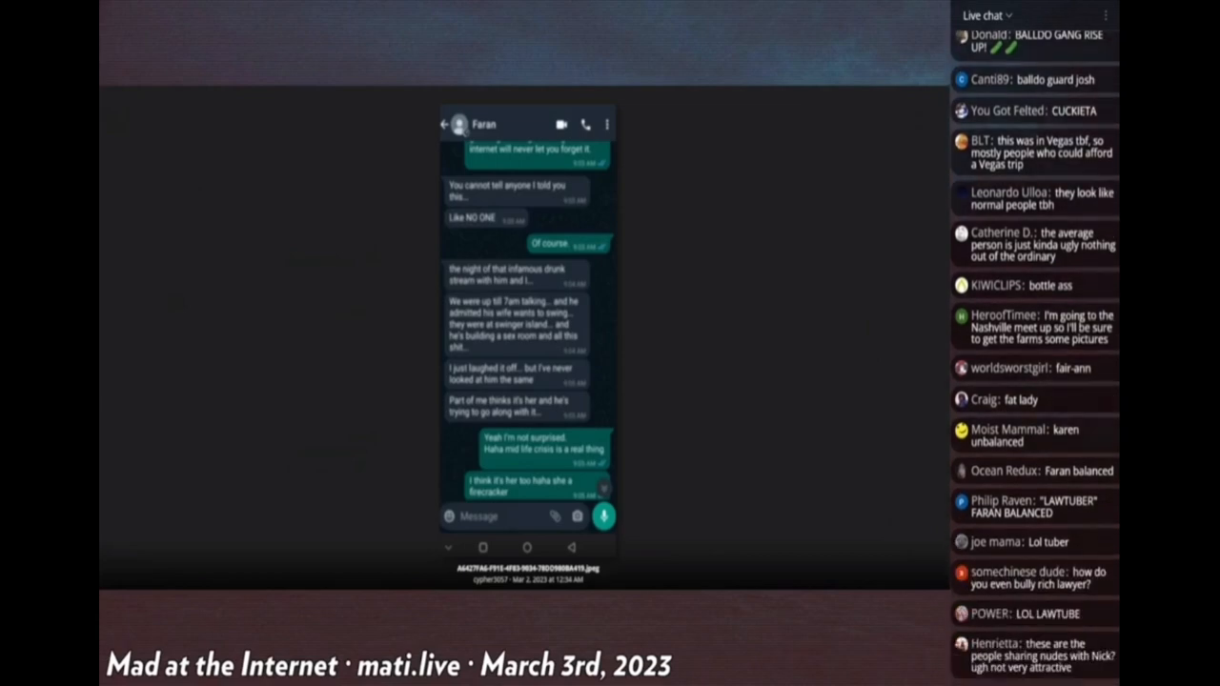
{"action": "scroll", "scroll_direction": "down", "scroll_amount": 3}
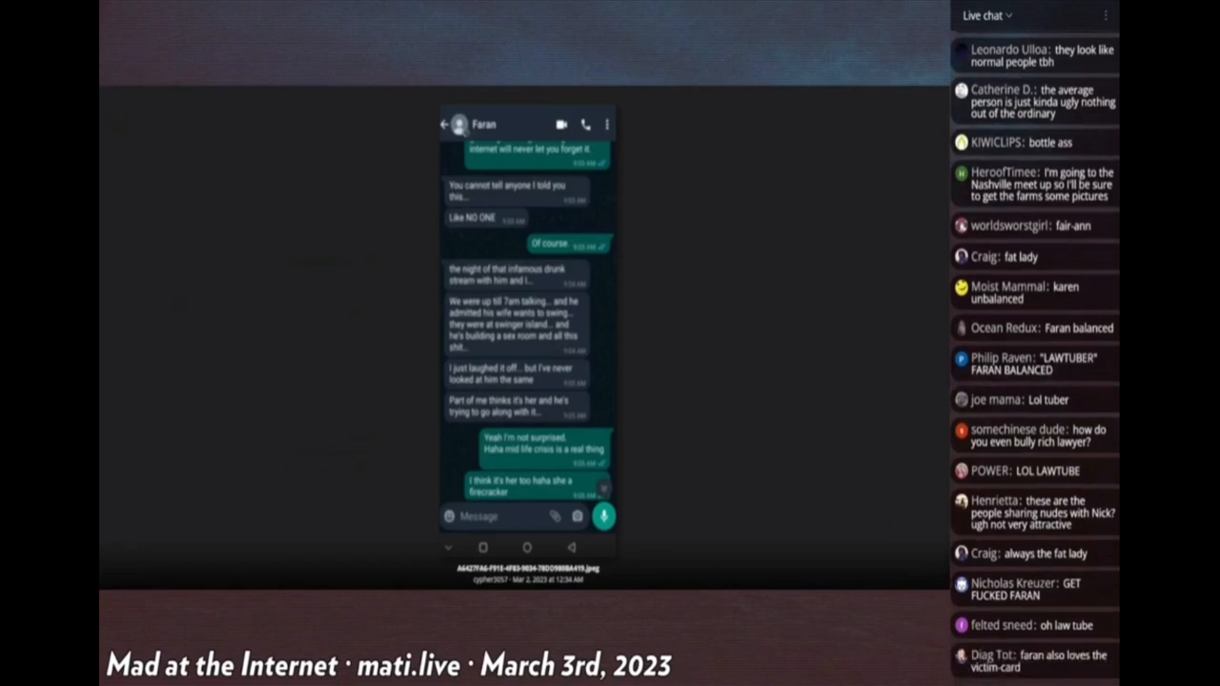
{"action": "scroll", "scroll_direction": "down", "scroll_amount": 3}
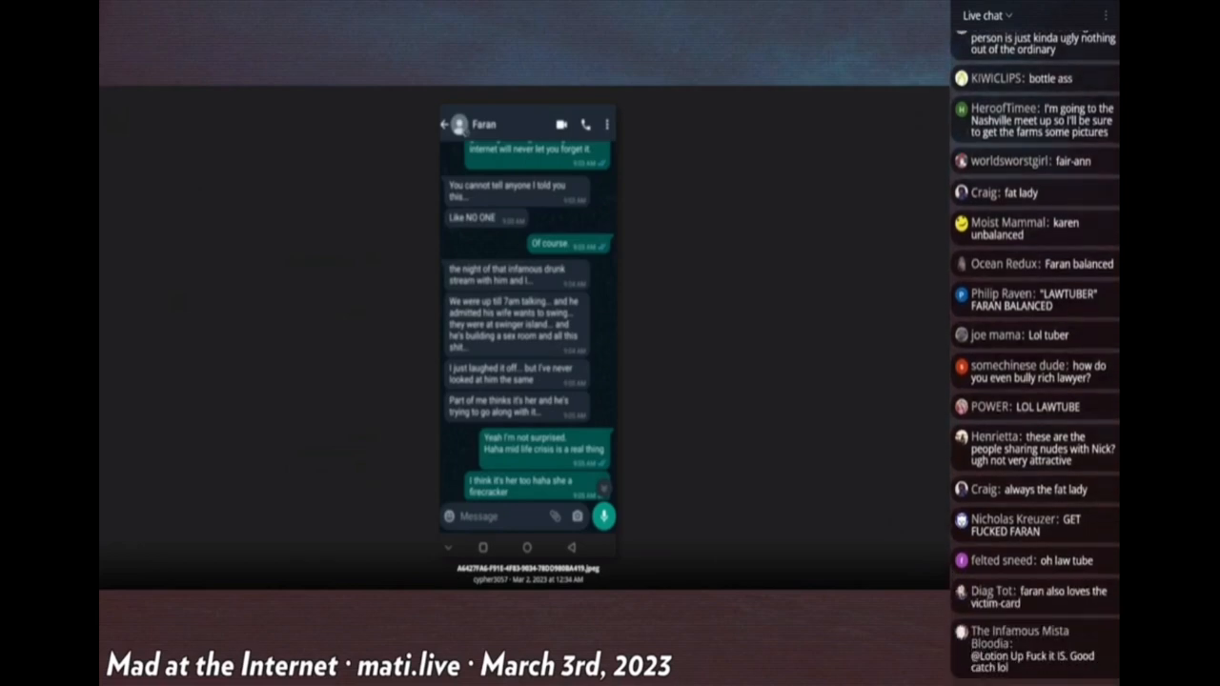
{"action": "scroll", "scroll_direction": "down", "scroll_amount": 3}
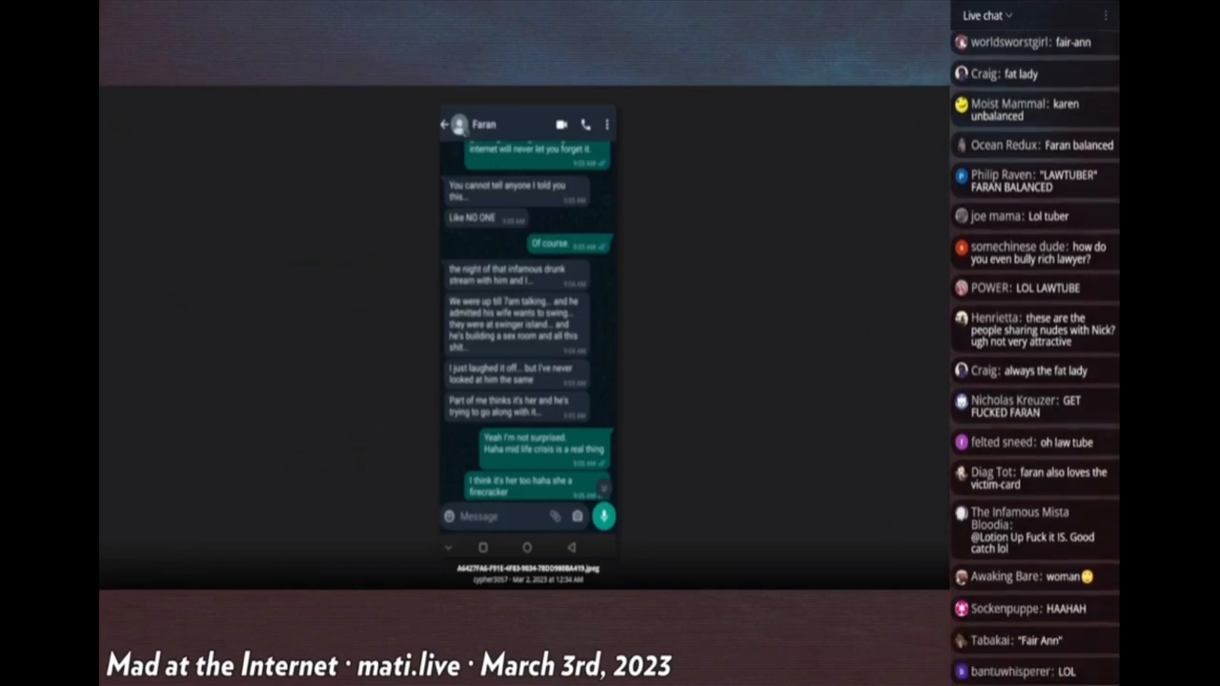
{"action": "scroll", "scroll_direction": "down", "scroll_amount": 3}
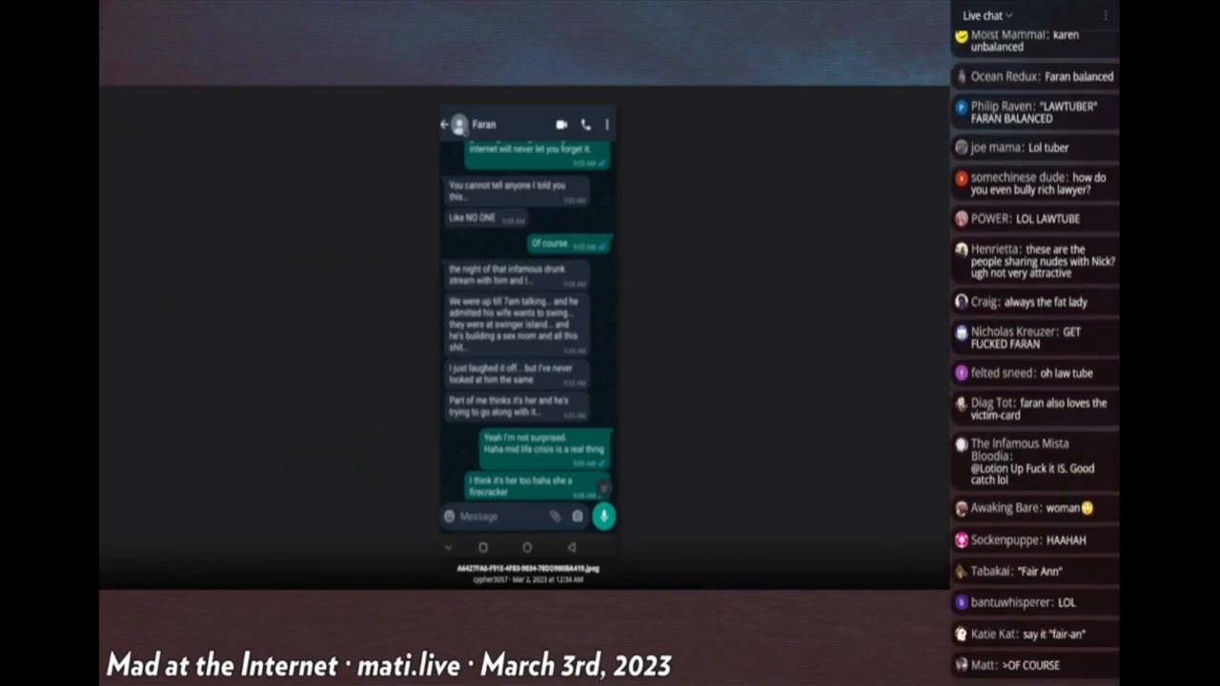
{"action": "scroll", "scroll_direction": "down", "scroll_amount": 3}
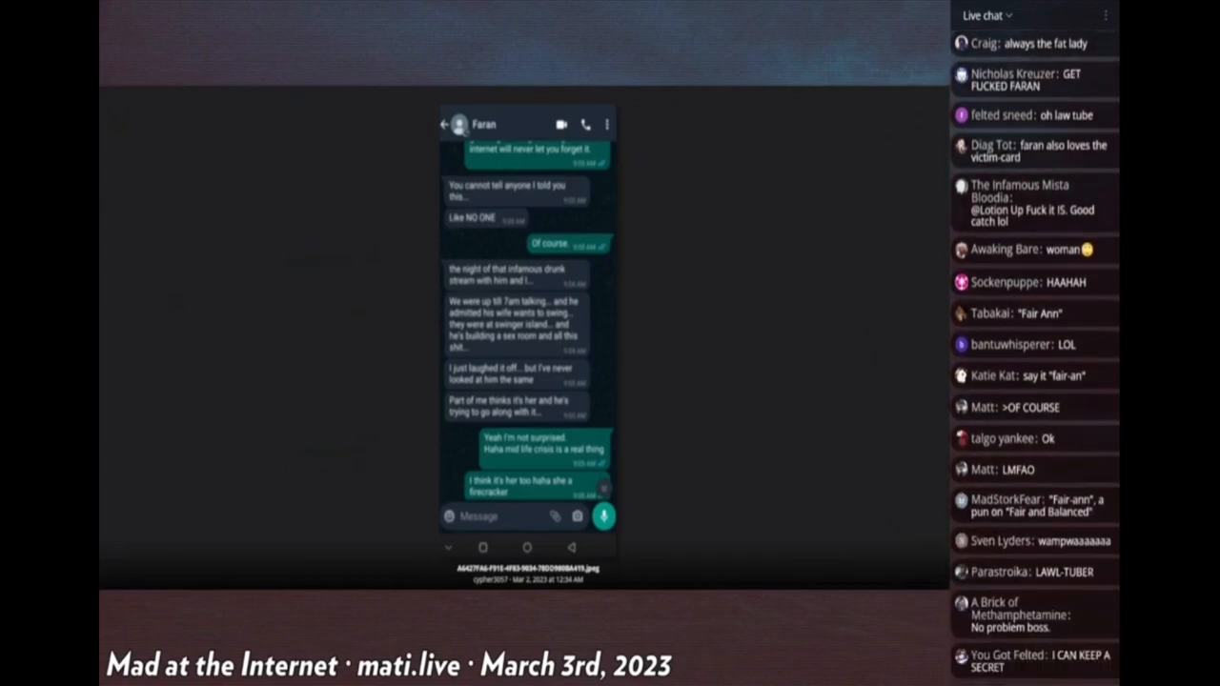
{"action": "scroll", "scroll_direction": "down", "scroll_amount": 3}
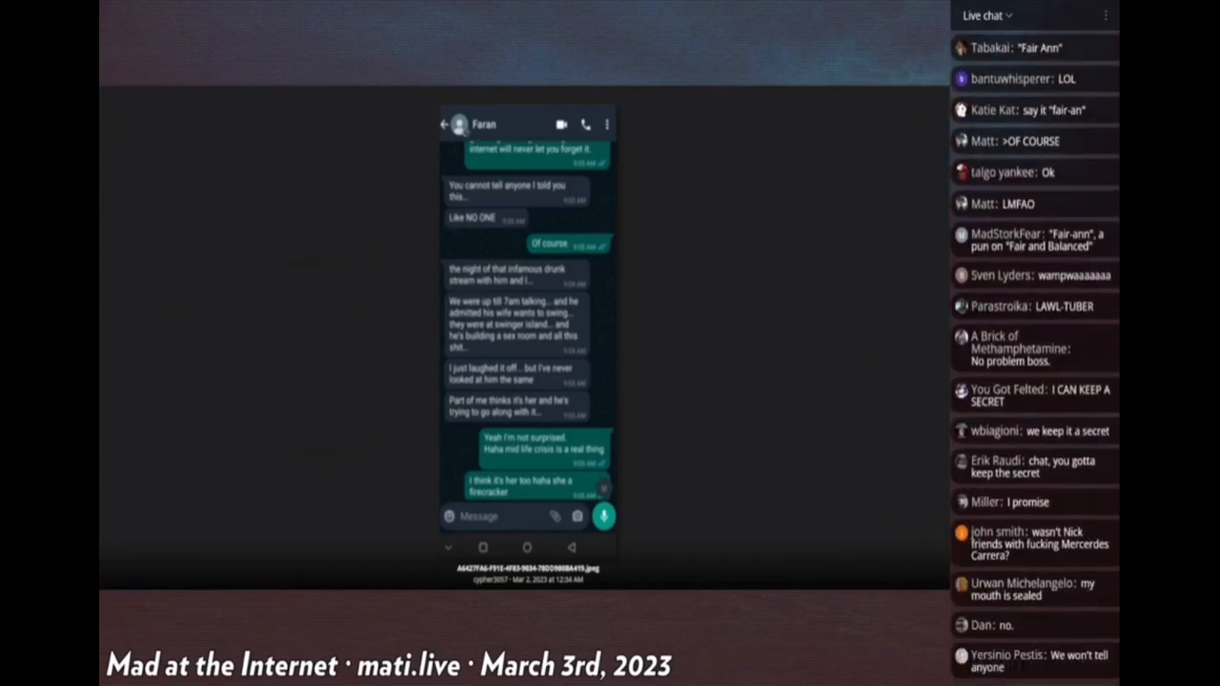
{"action": "scroll", "scroll_direction": "down", "scroll_amount": 3}
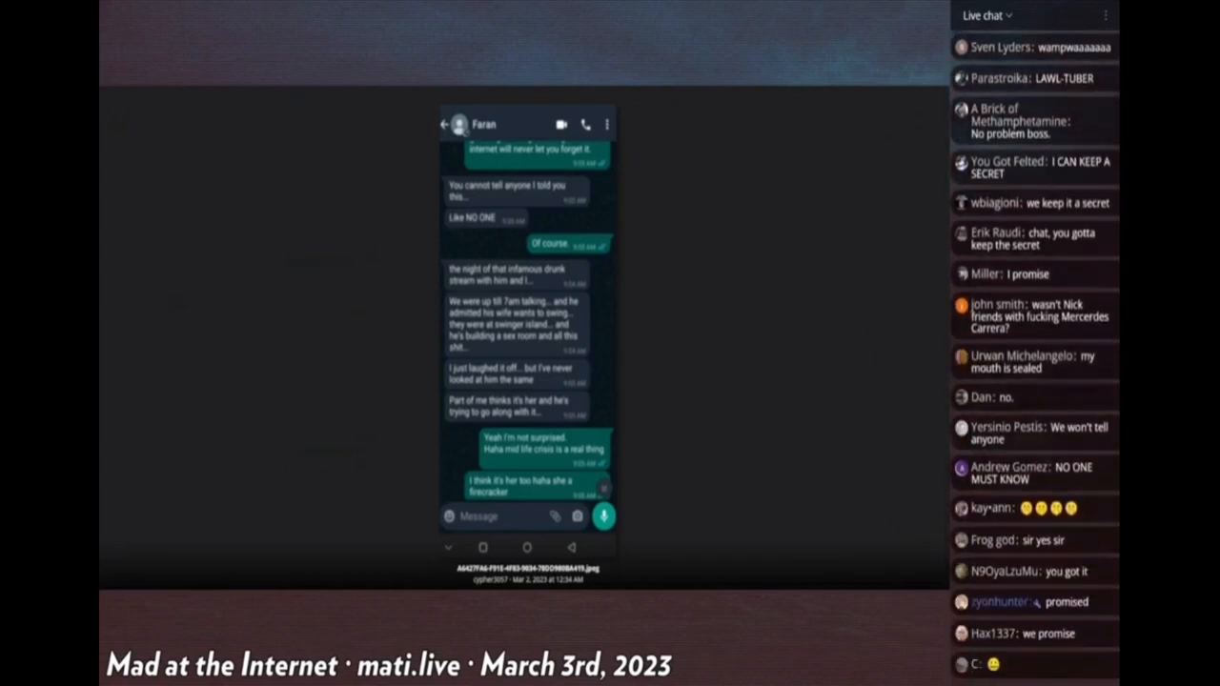
{"action": "scroll", "scroll_direction": "down", "scroll_amount": 3}
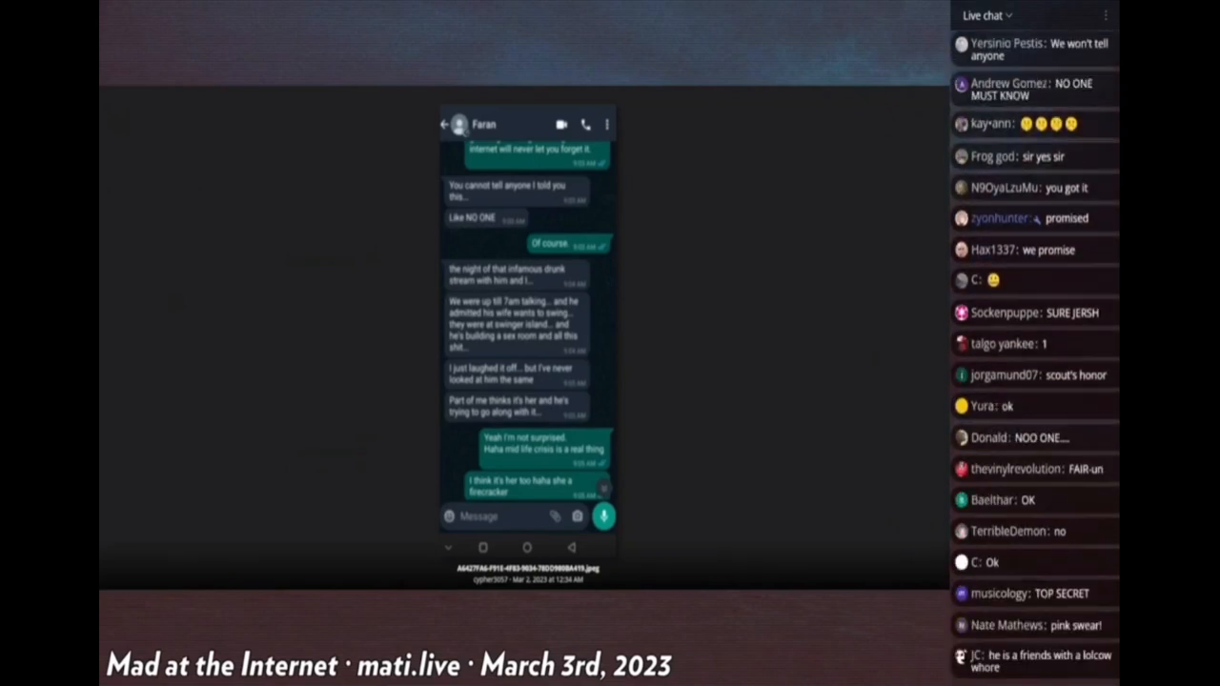
{"action": "scroll", "scroll_direction": "down", "scroll_amount": 3}
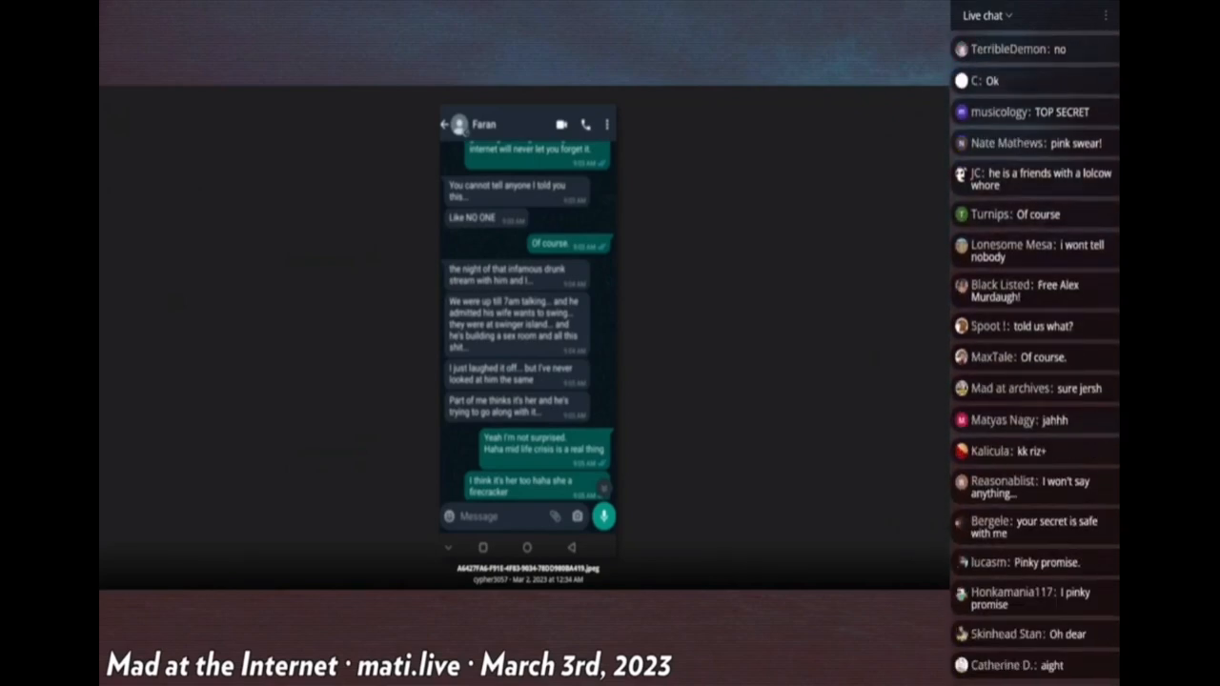
{"action": "scroll", "scroll_direction": "down", "scroll_amount": 3}
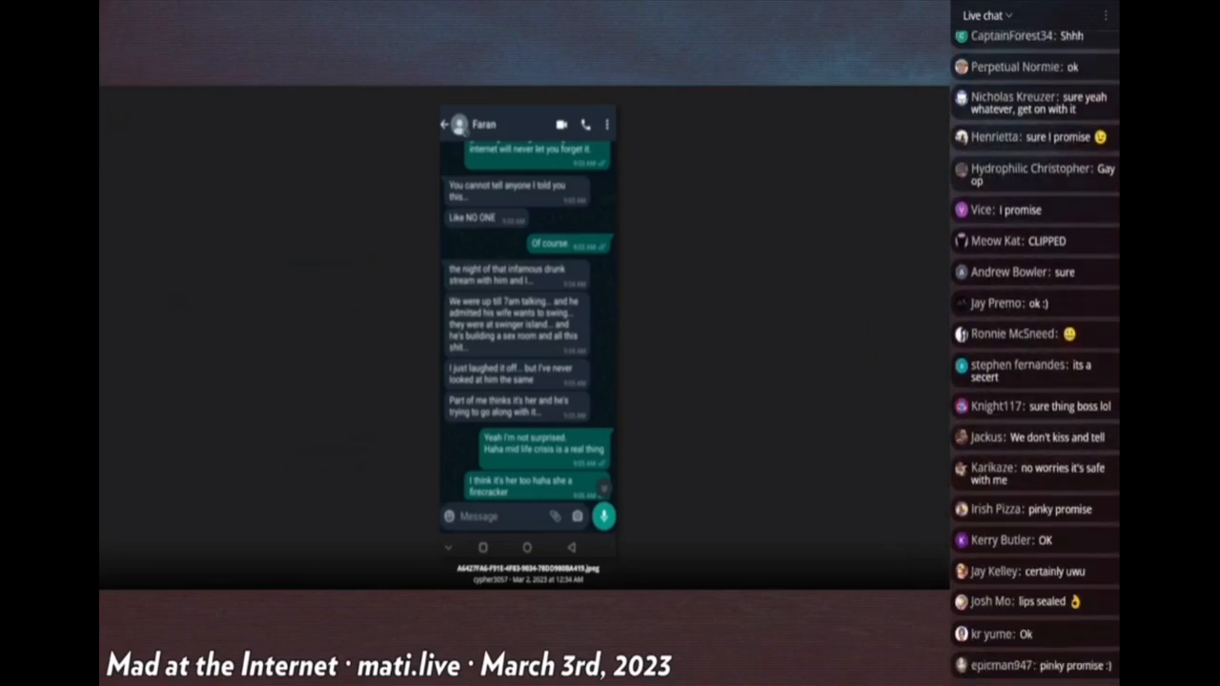
{"action": "scroll", "scroll_direction": "down", "scroll_amount": 3}
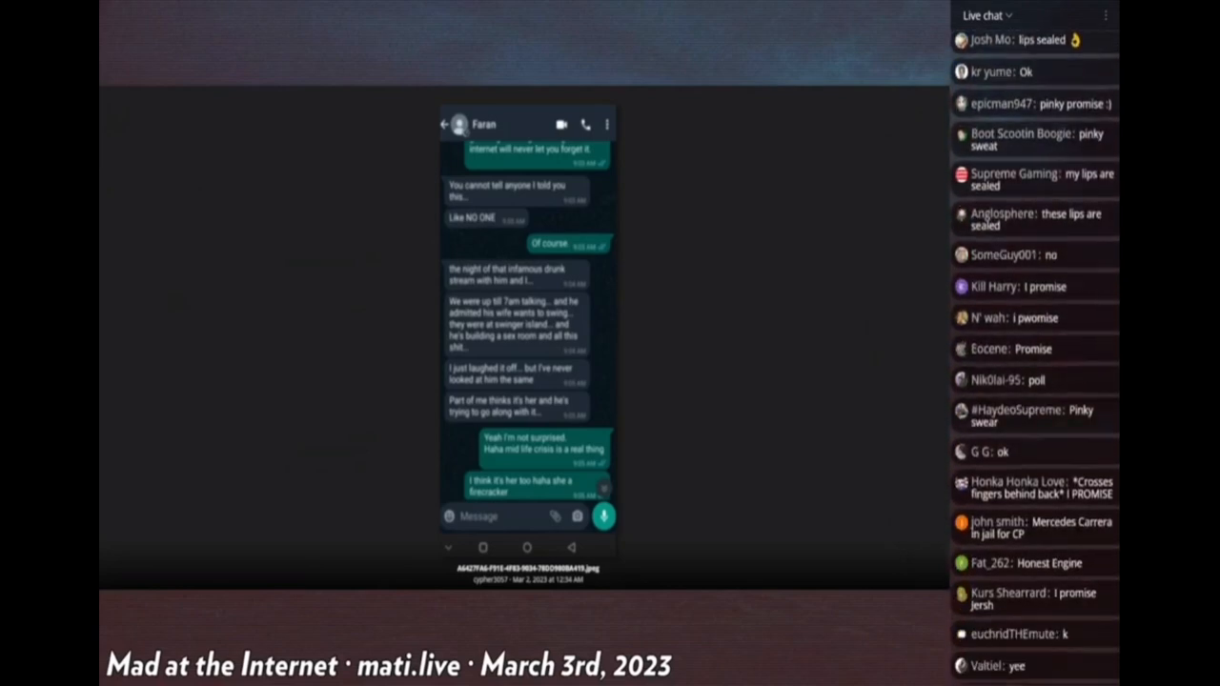
{"action": "scroll", "scroll_direction": "down", "scroll_amount": 3}
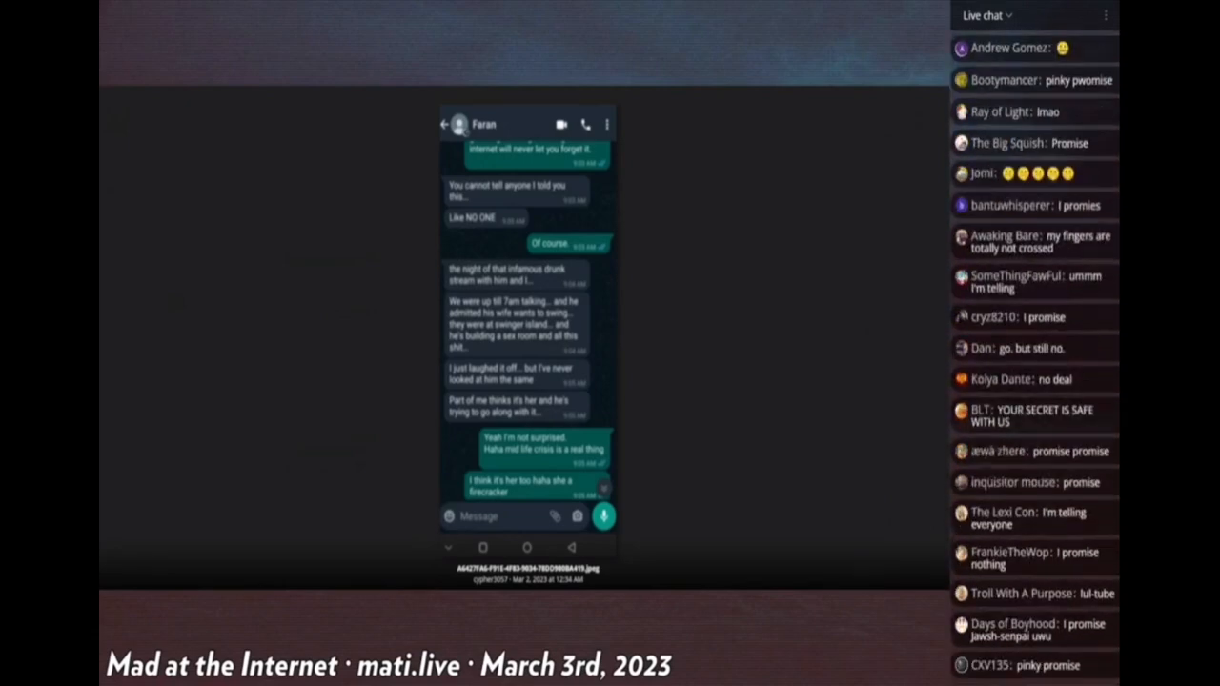
{"action": "scroll", "scroll_direction": "down", "scroll_amount": 3}
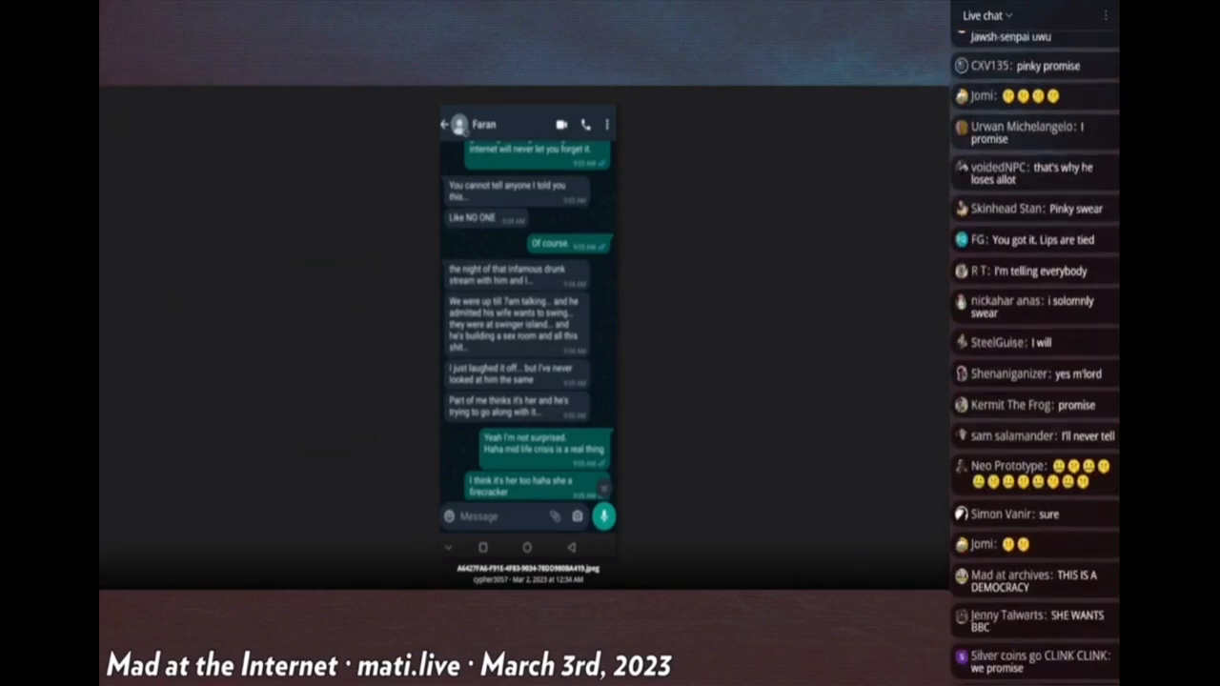
{"action": "scroll", "scroll_direction": "down", "scroll_amount": 3}
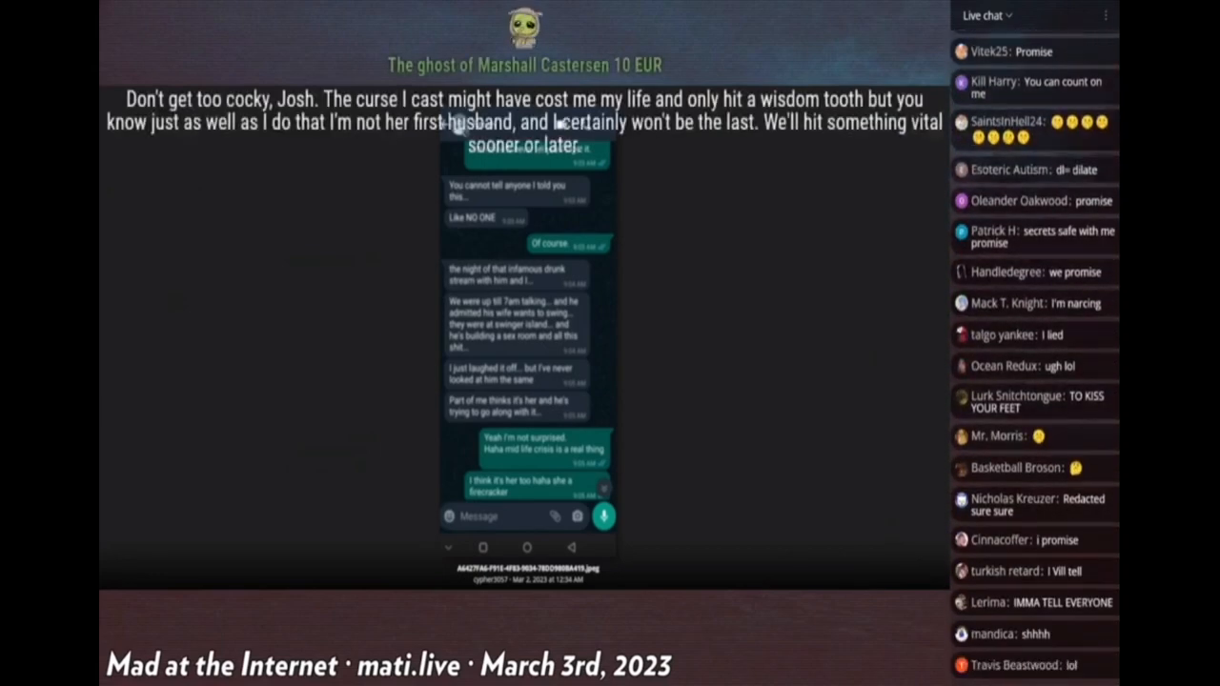
{"action": "scroll", "scroll_direction": "down", "scroll_amount": 3}
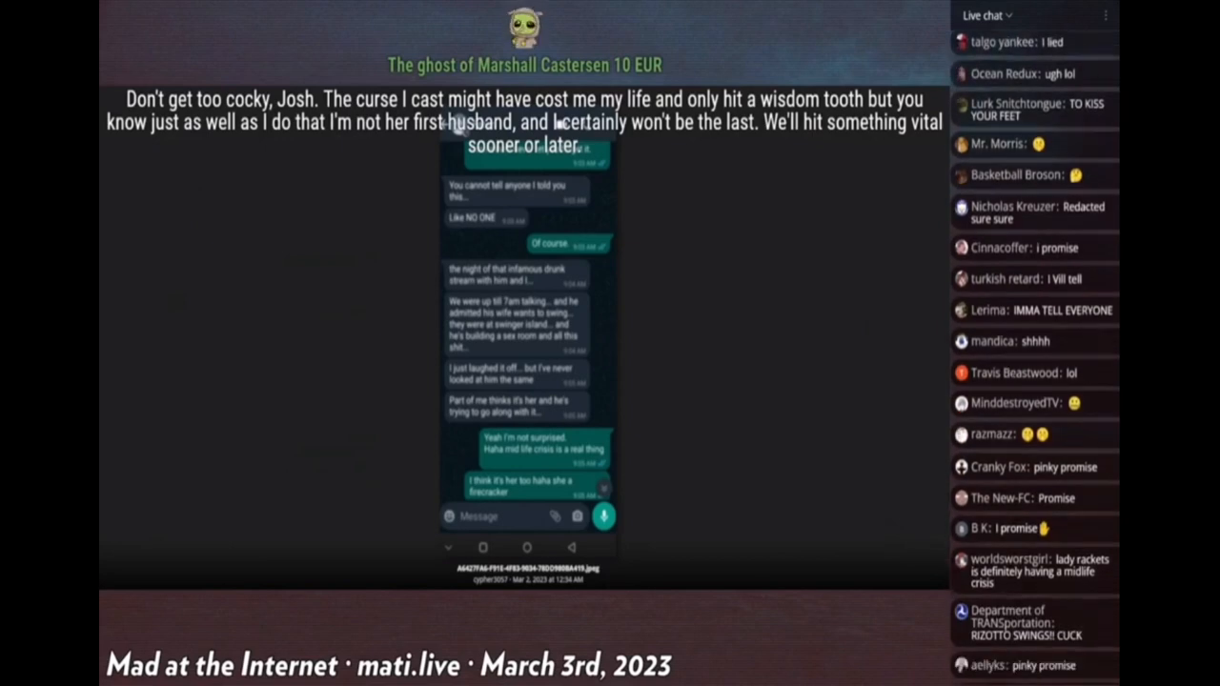
{"action": "scroll", "scroll_direction": "down", "scroll_amount": 3}
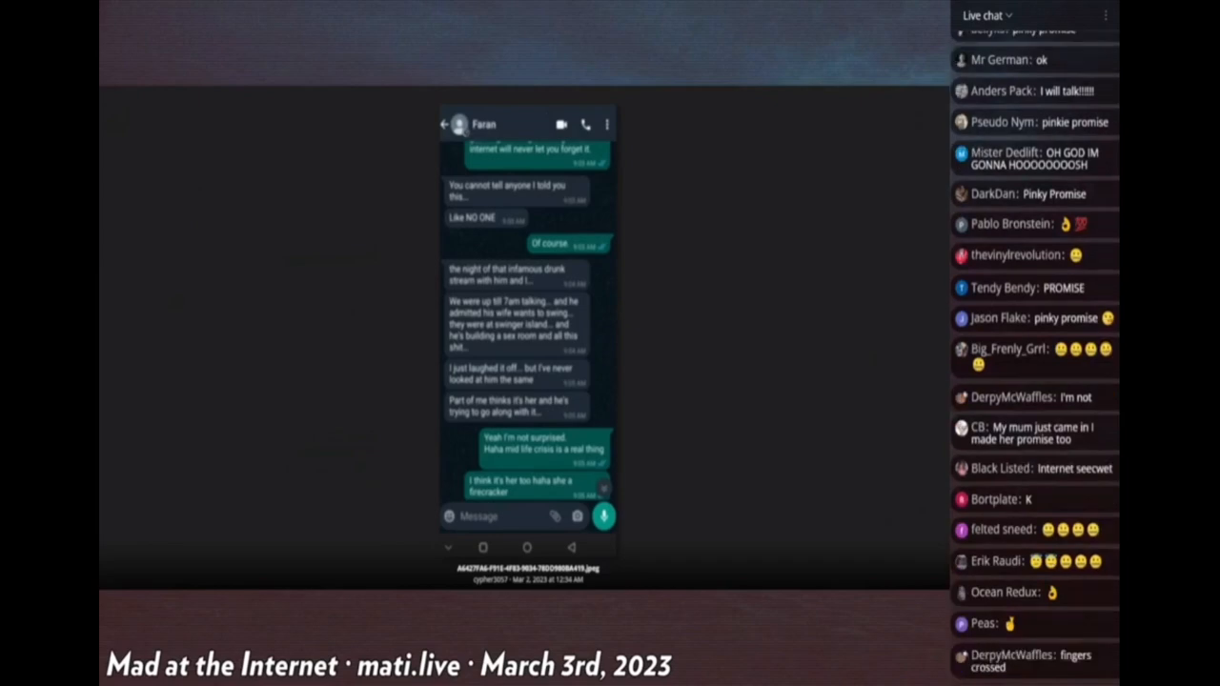
{"action": "scroll", "scroll_direction": "down", "scroll_amount": 3}
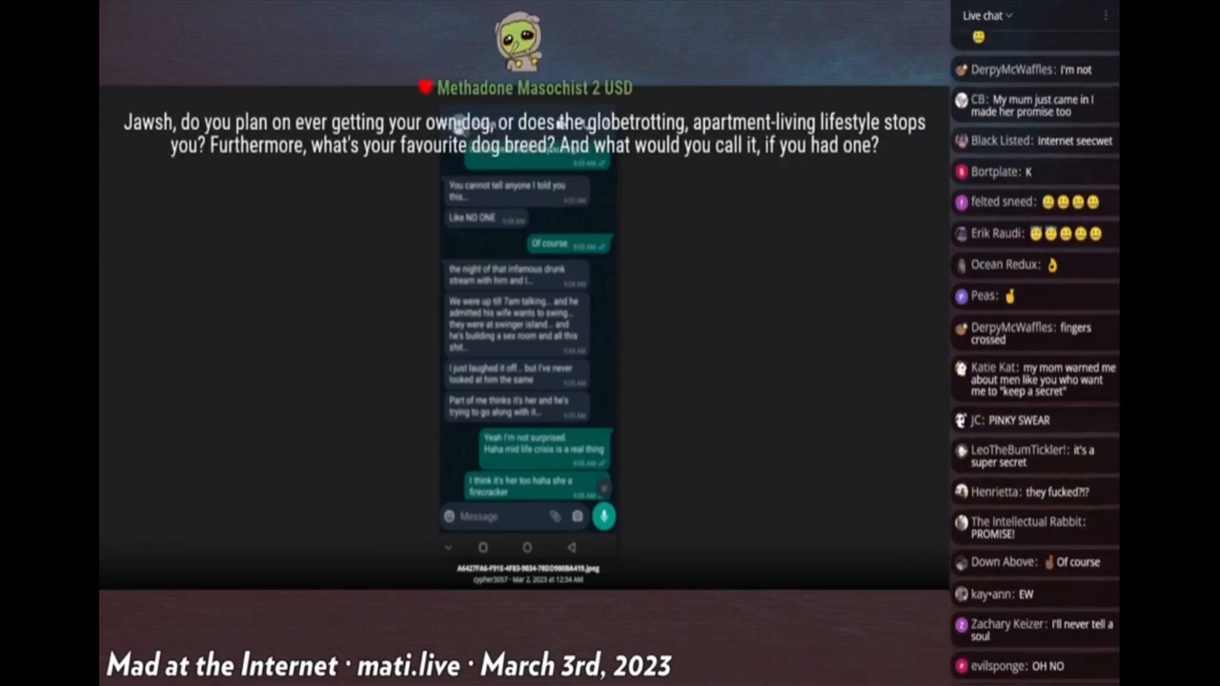
{"action": "scroll", "scroll_direction": "down", "scroll_amount": 3}
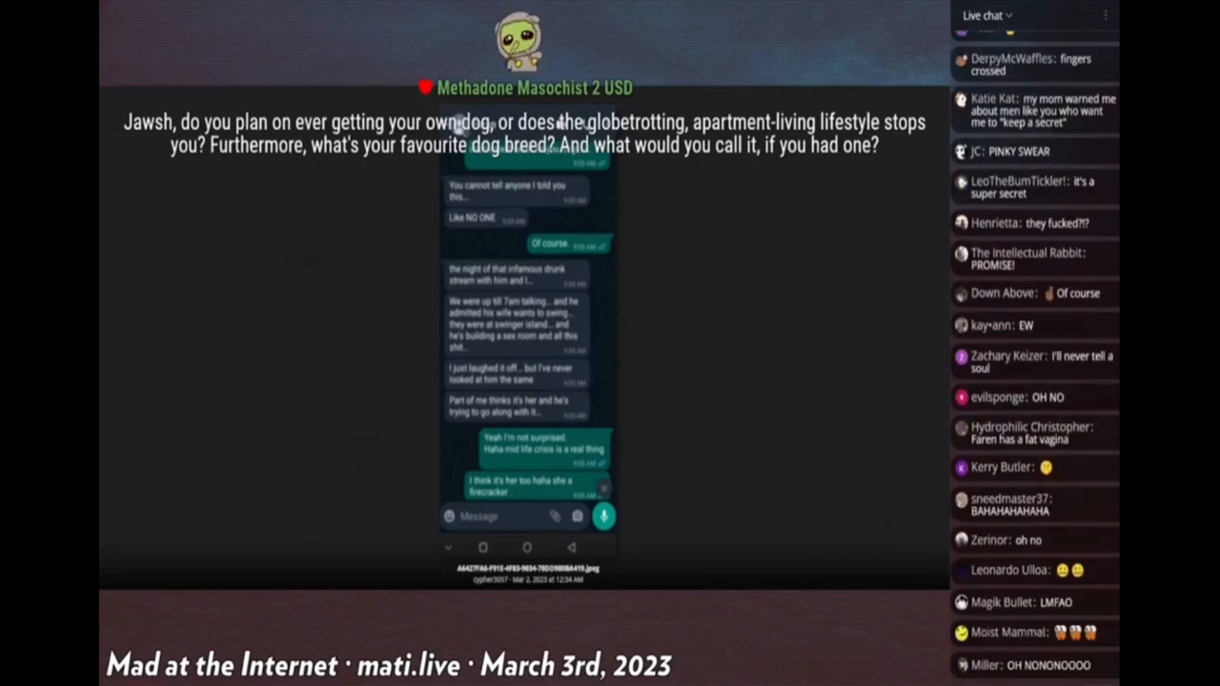
{"action": "scroll", "scroll_direction": "down", "scroll_amount": 3}
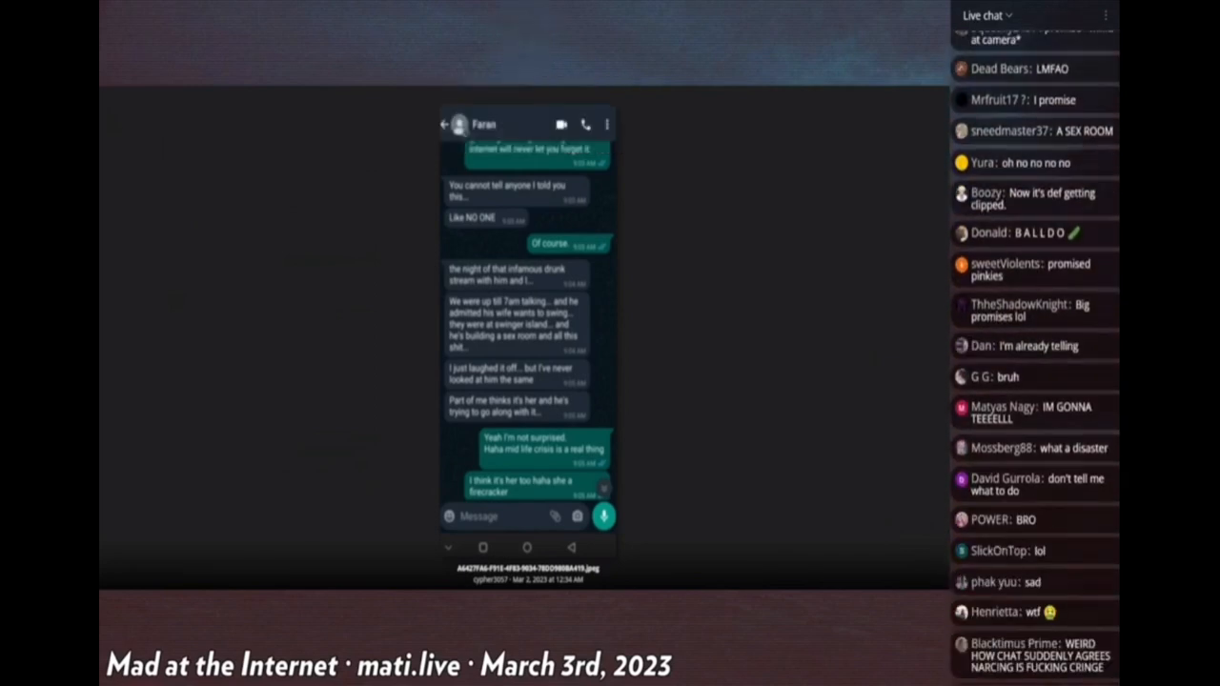
{"action": "scroll", "scroll_direction": "down", "scroll_amount": 3}
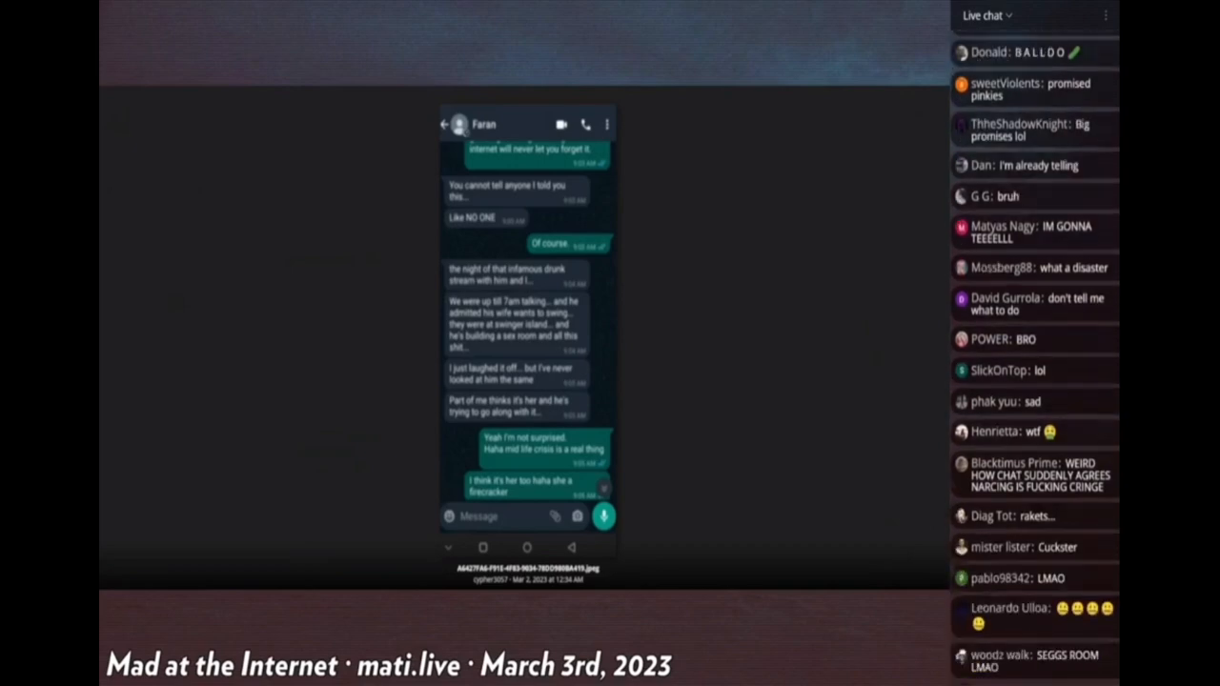
{"action": "scroll", "scroll_direction": "down", "scroll_amount": 3}
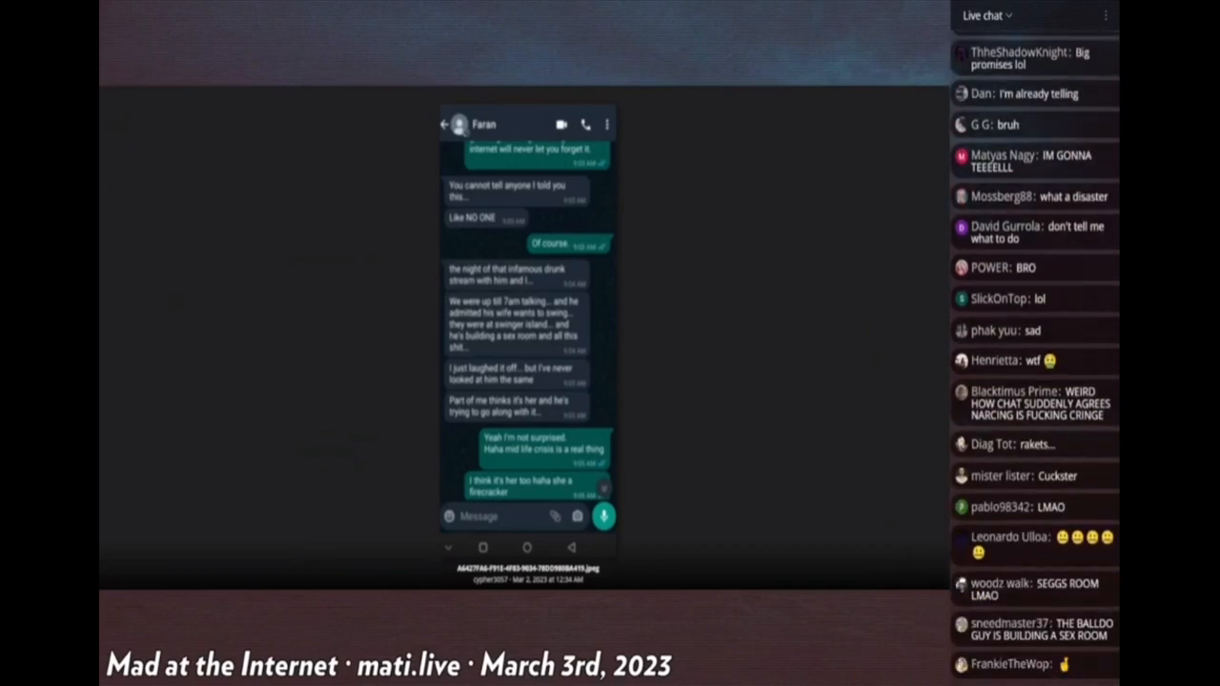
{"action": "scroll", "scroll_direction": "down", "scroll_amount": 3}
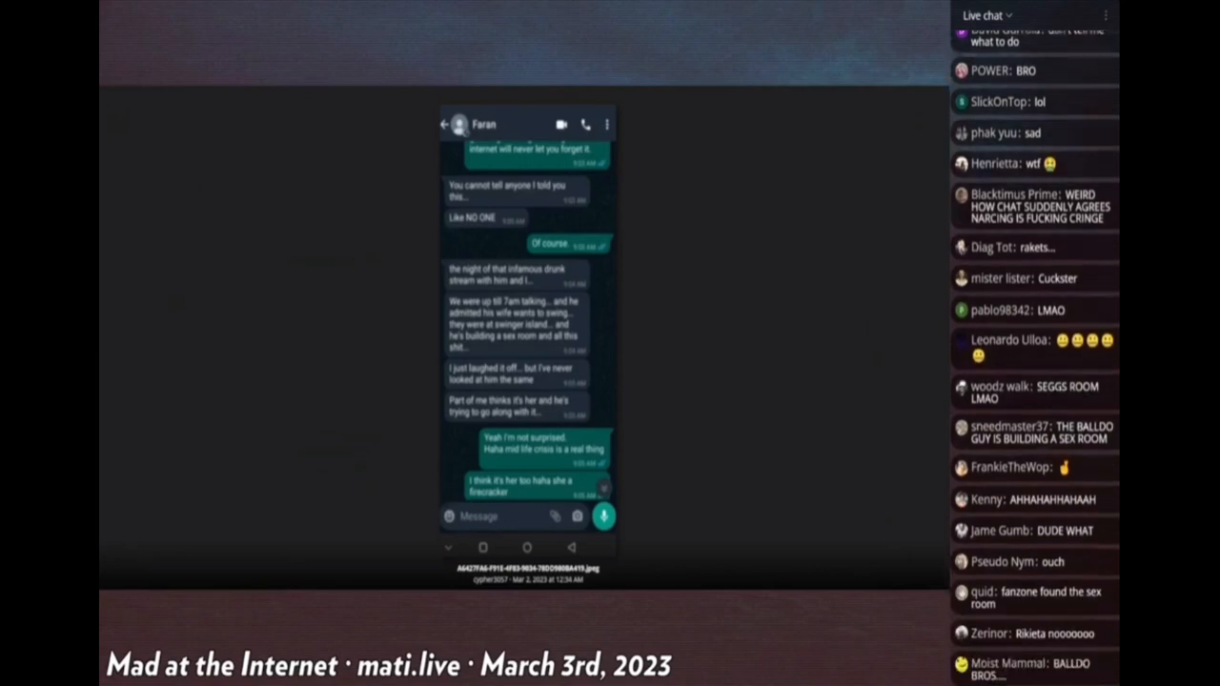
{"action": "scroll", "scroll_direction": "down", "scroll_amount": 3}
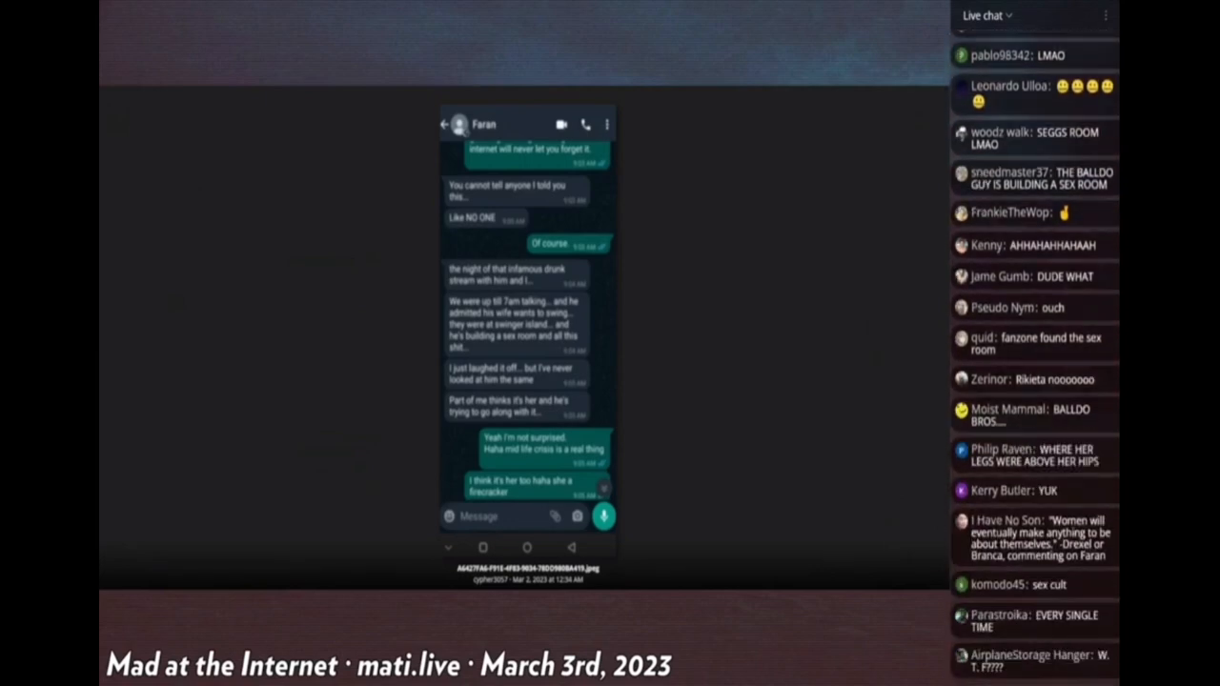
{"action": "scroll", "scroll_direction": "down", "scroll_amount": 3}
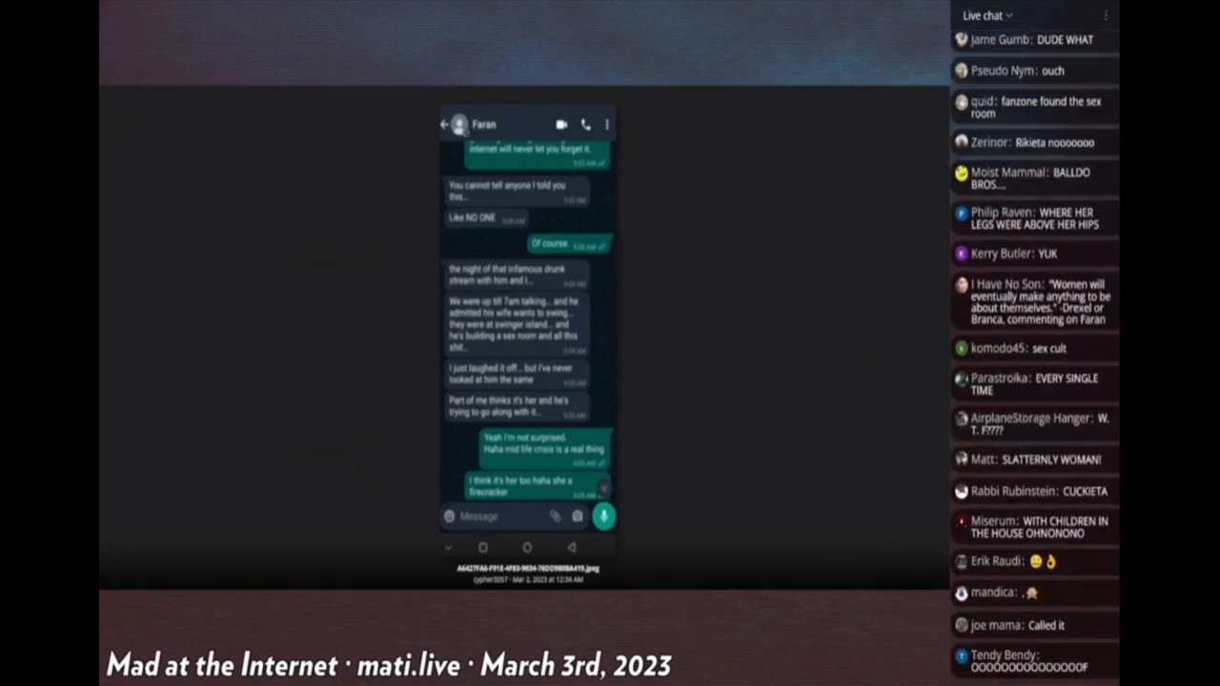
{"action": "scroll", "scroll_direction": "down", "scroll_amount": 3}
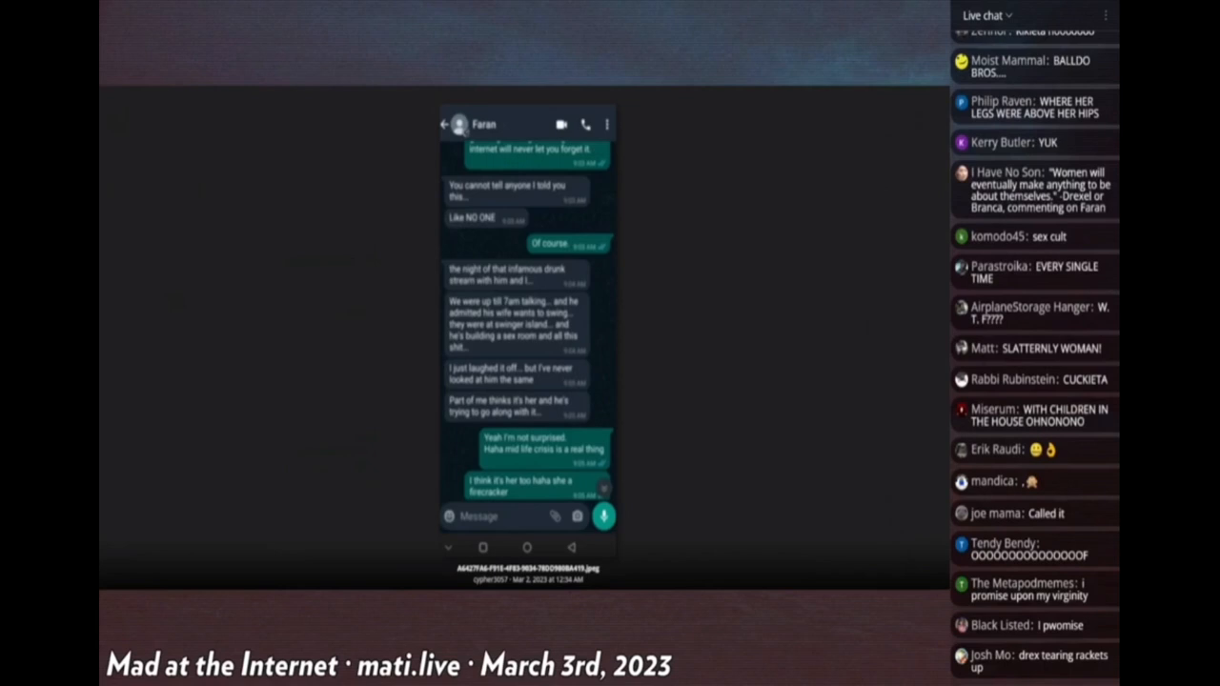
{"action": "scroll", "scroll_direction": "down", "scroll_amount": 3}
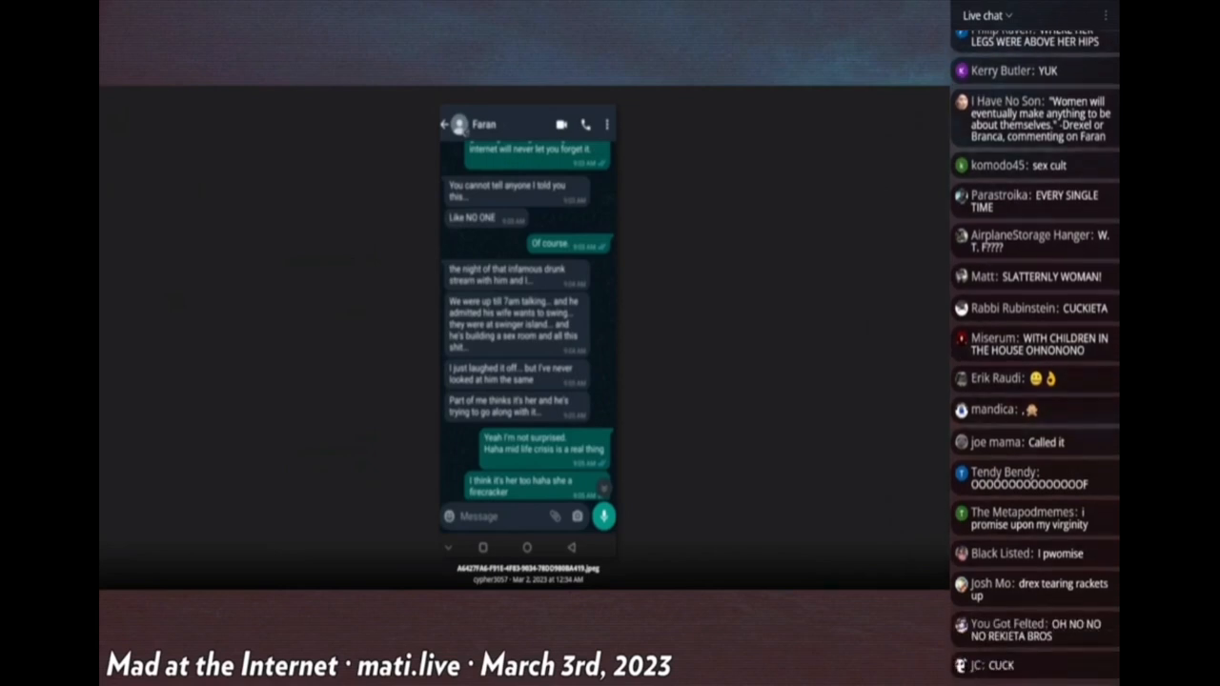
{"action": "scroll", "scroll_direction": "down", "scroll_amount": 3}
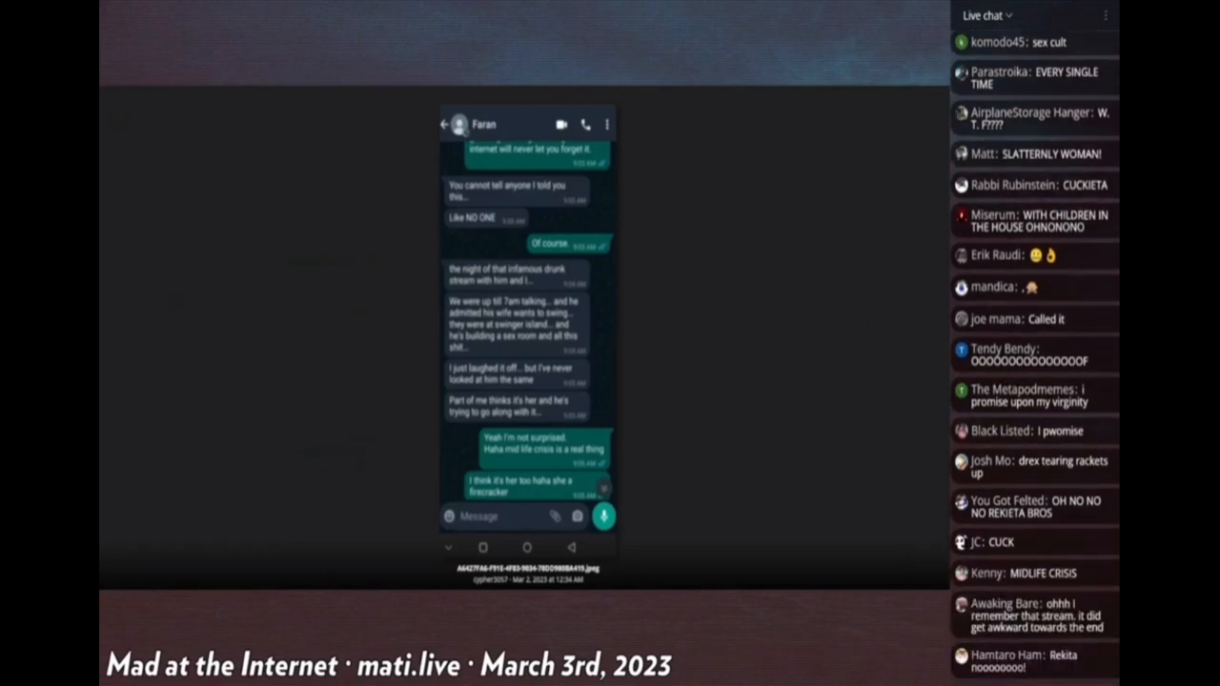
{"action": "scroll", "scroll_direction": "down", "scroll_amount": 3}
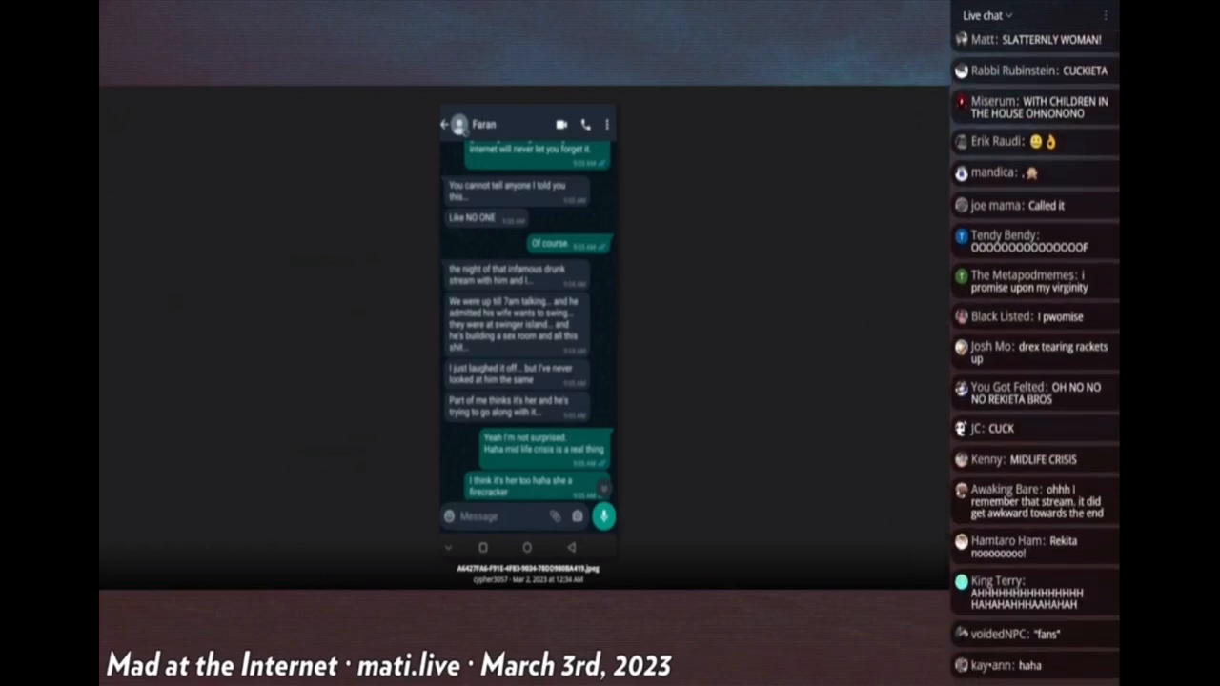
{"action": "scroll", "scroll_direction": "down", "scroll_amount": 3}
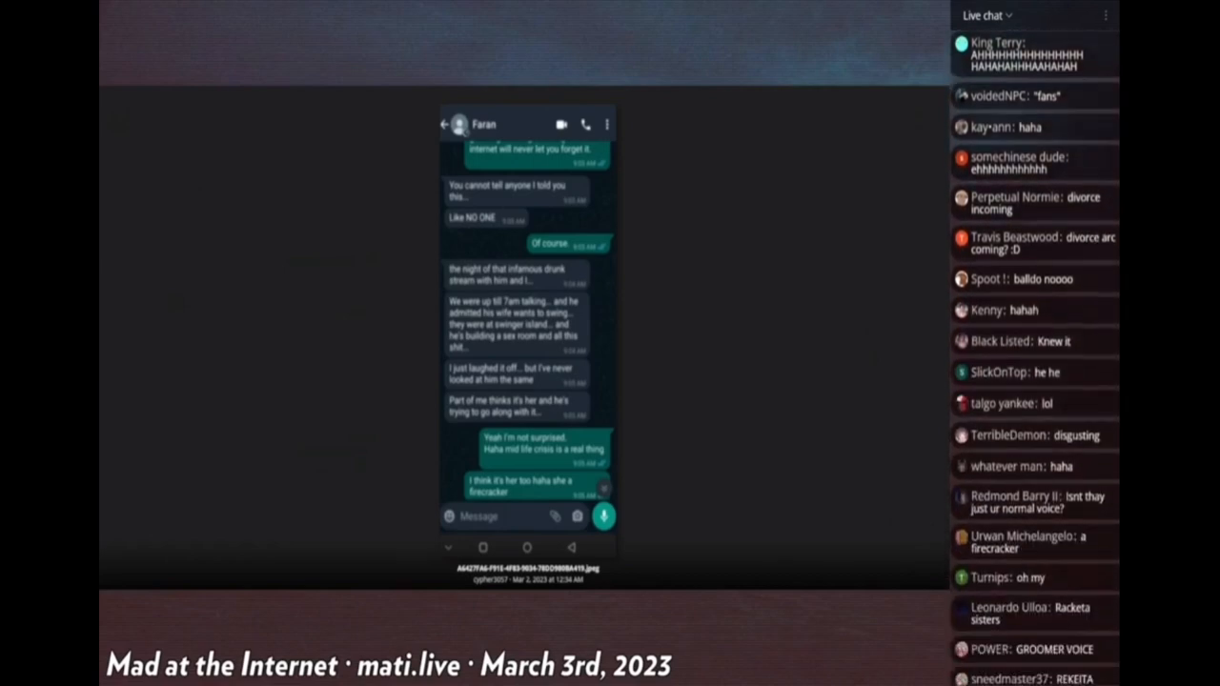
{"action": "scroll", "scroll_direction": "down", "scroll_amount": 3}
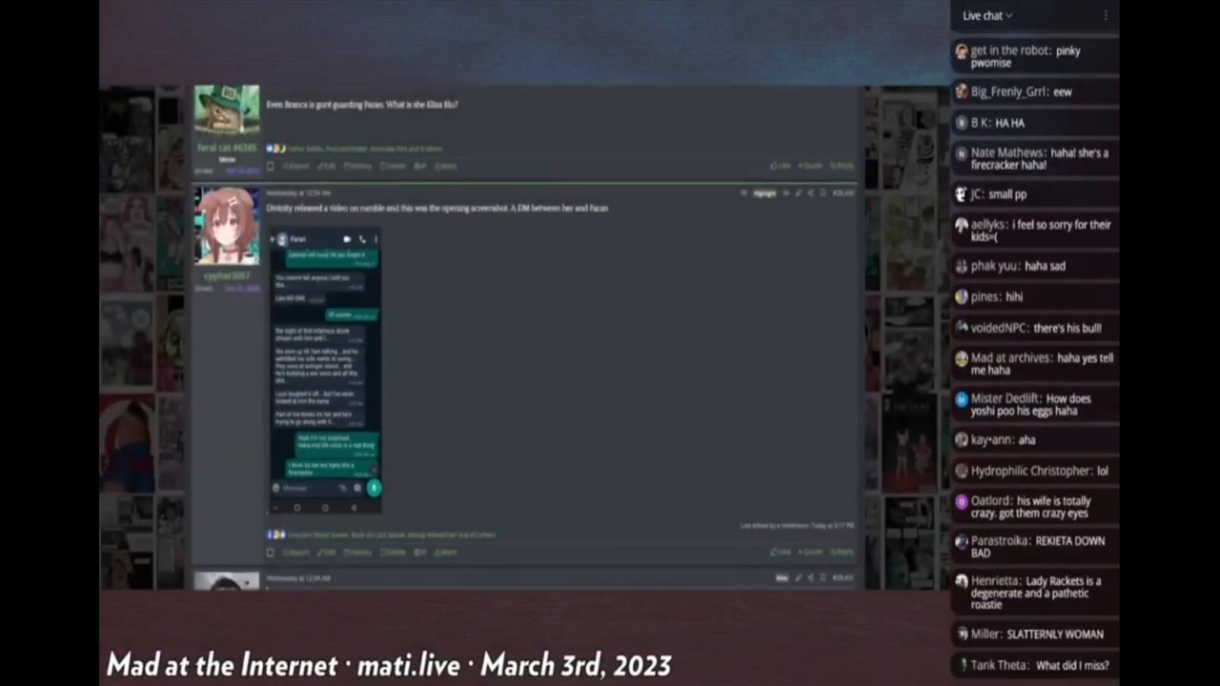
{"action": "scroll", "scroll_direction": "down", "scroll_amount": 3}
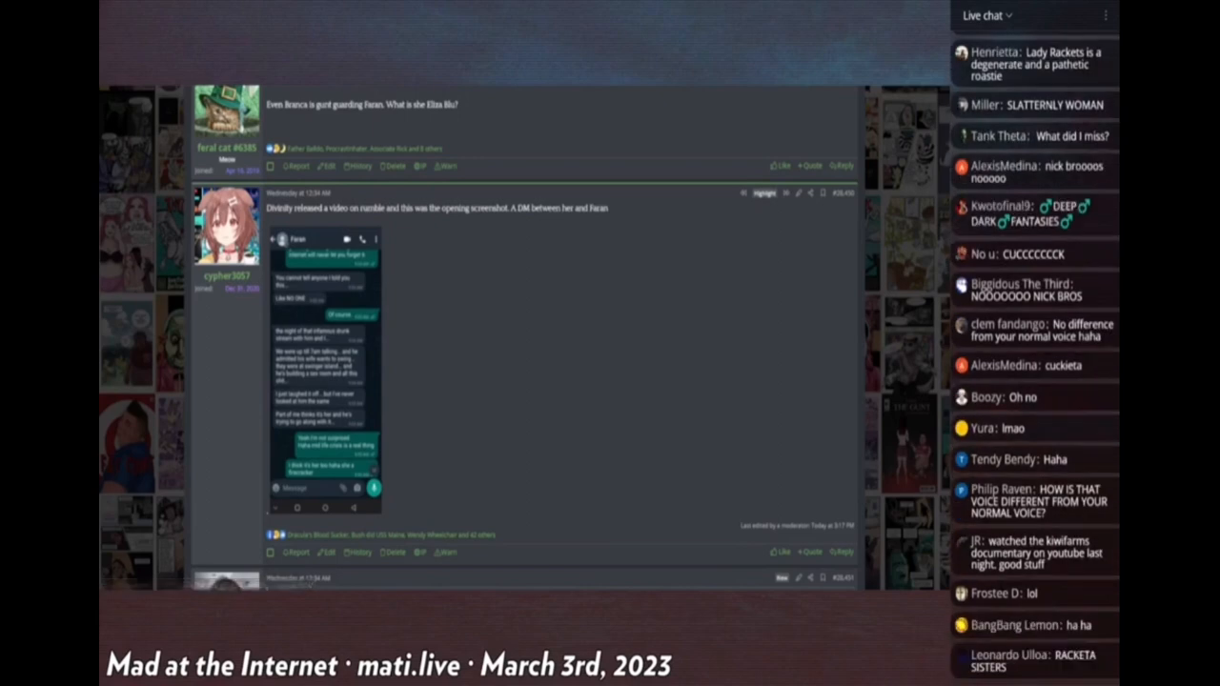
{"action": "scroll", "scroll_direction": "down", "scroll_amount": 3}
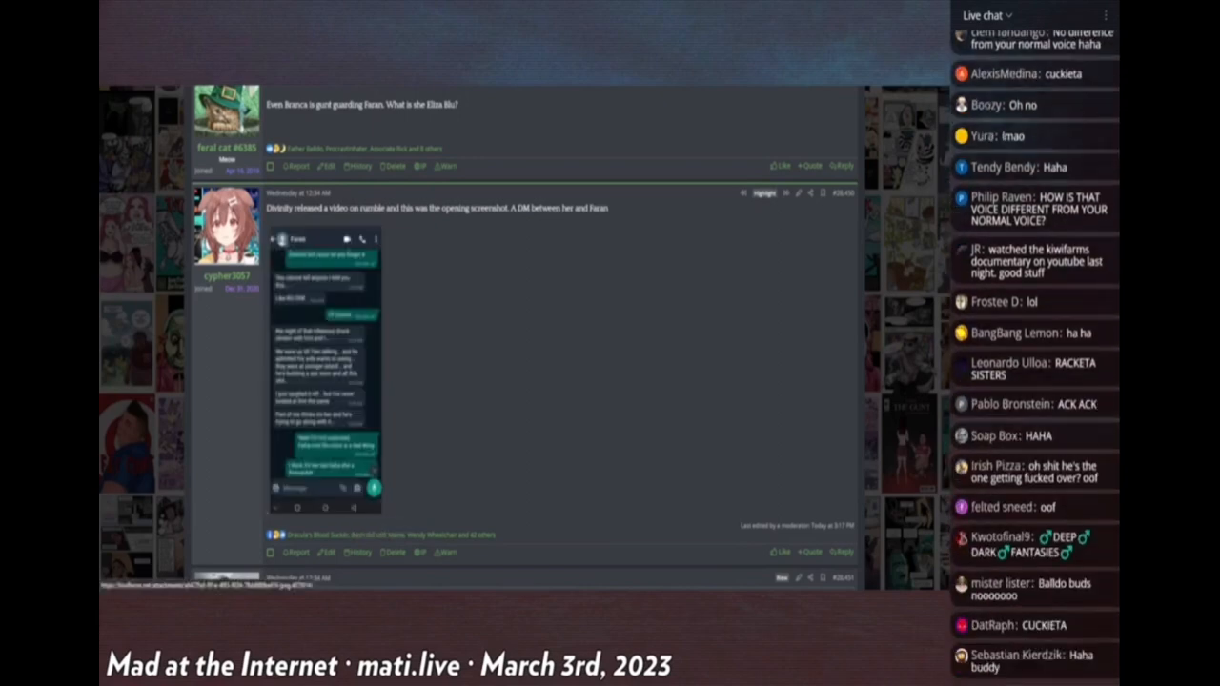
{"action": "scroll", "scroll_direction": "down", "scroll_amount": 3}
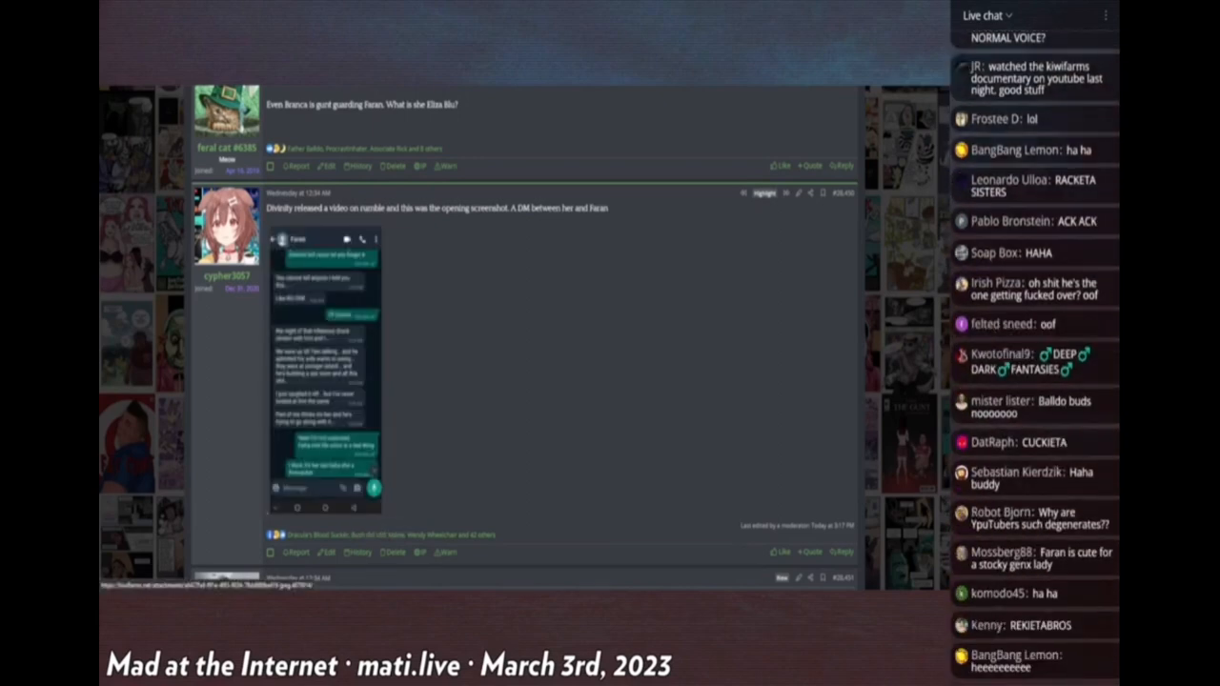
{"action": "scroll", "scroll_direction": "down", "scroll_amount": 3}
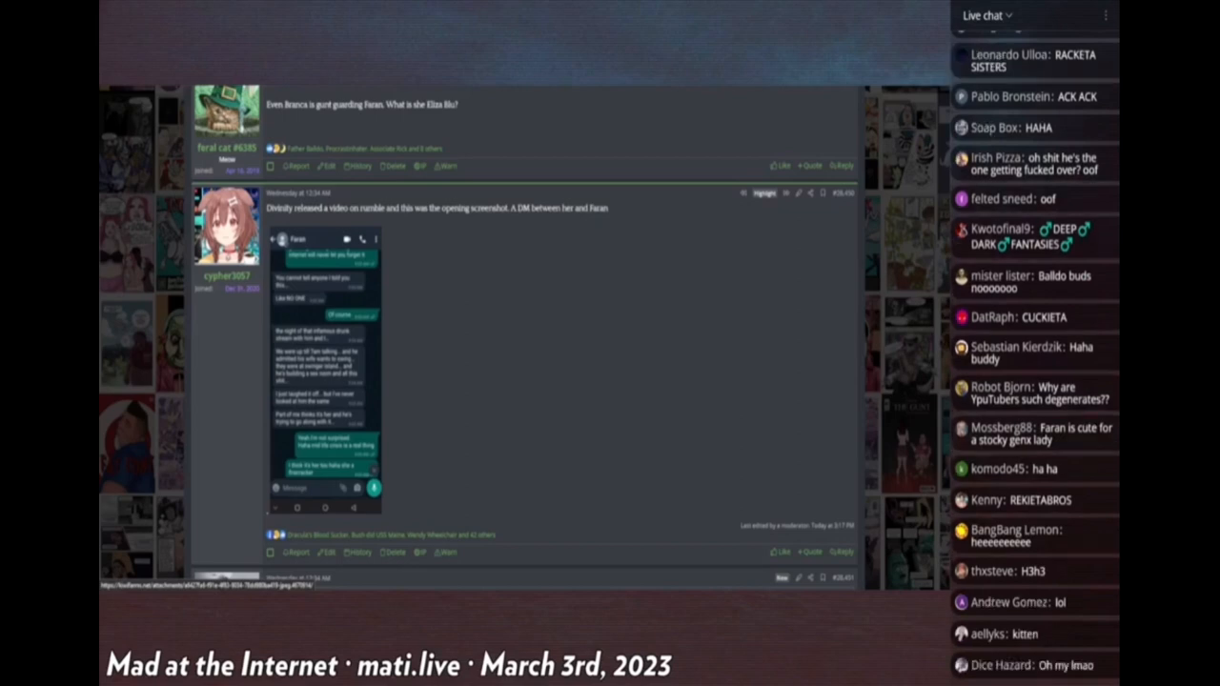
{"action": "scroll", "scroll_direction": "down", "scroll_amount": 3}
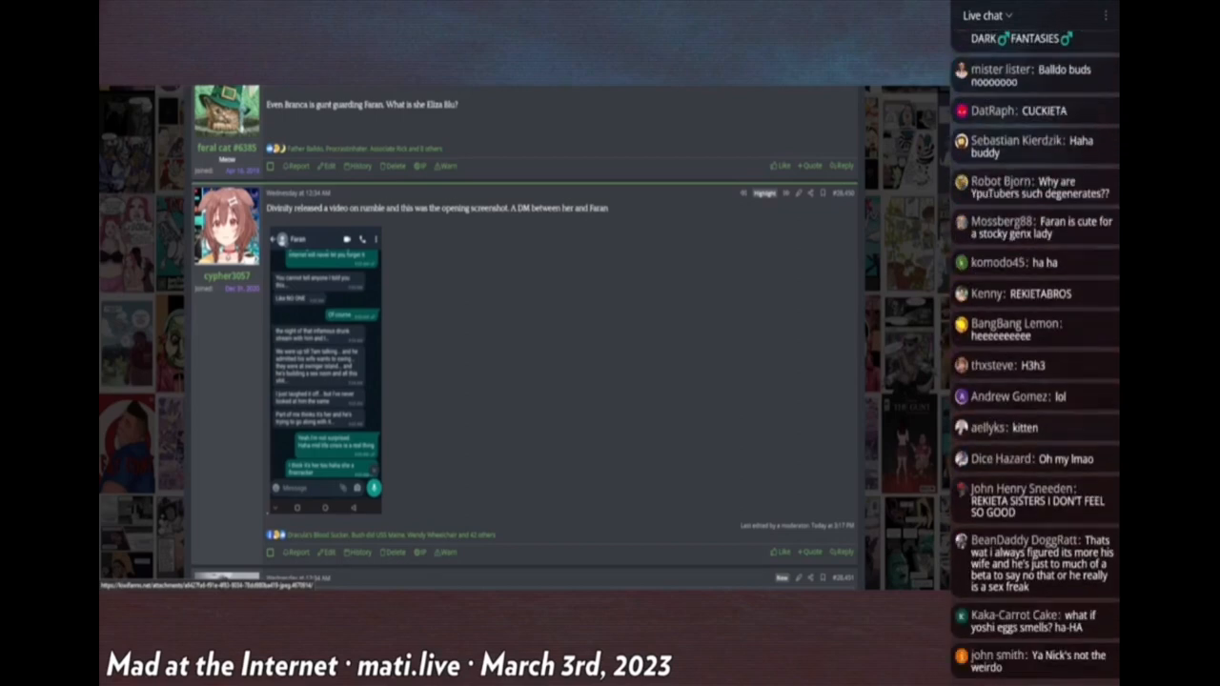
{"action": "scroll", "scroll_direction": "down", "scroll_amount": 3}
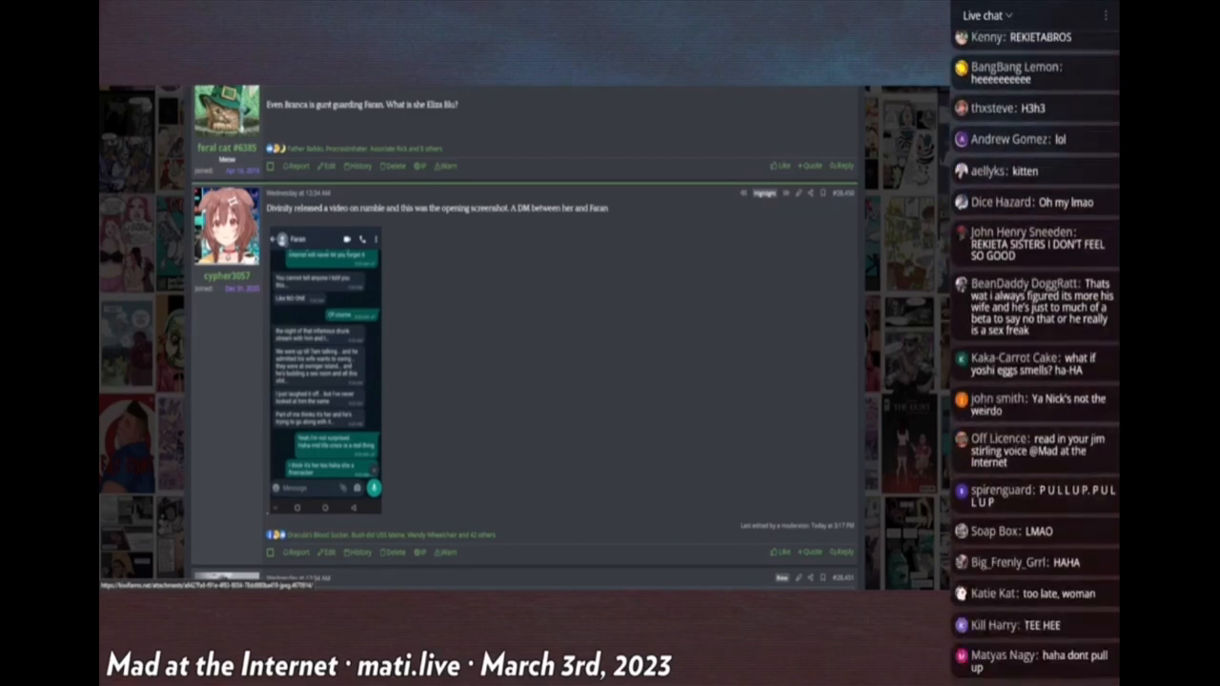